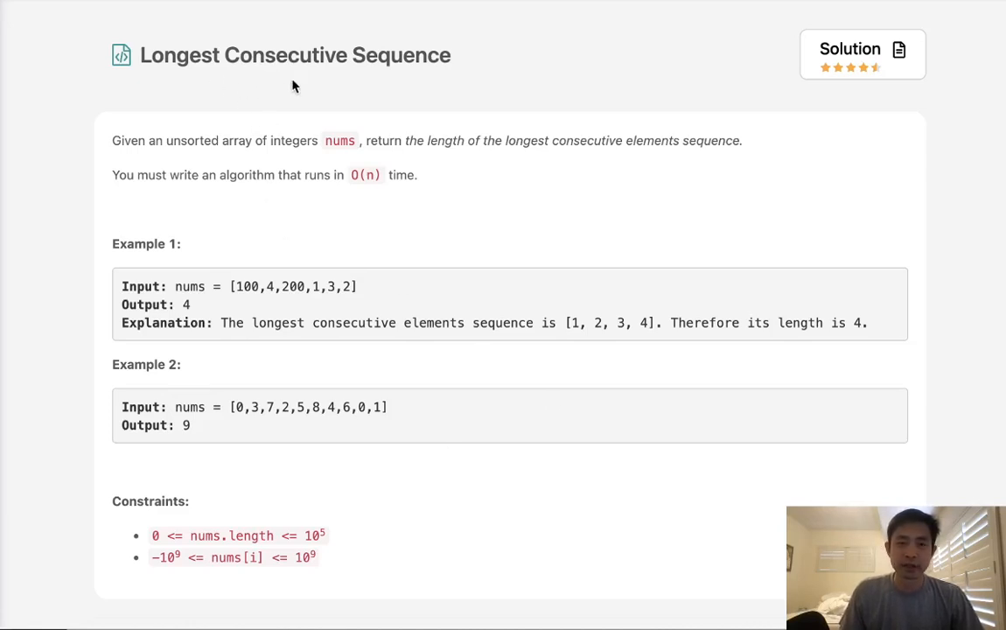
mouse_move(242, 163)
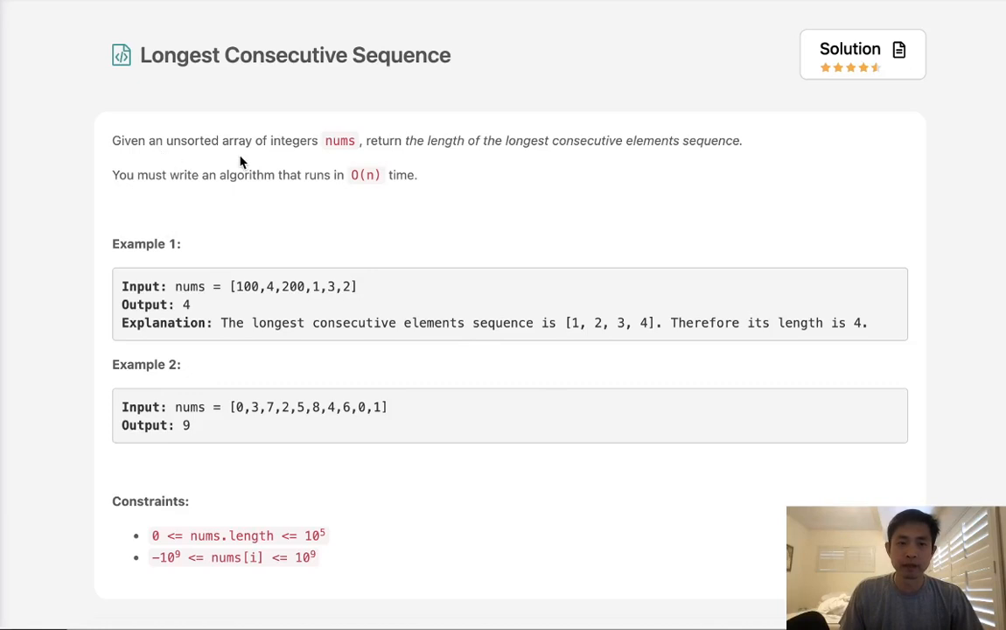
mouse_move(383, 152)
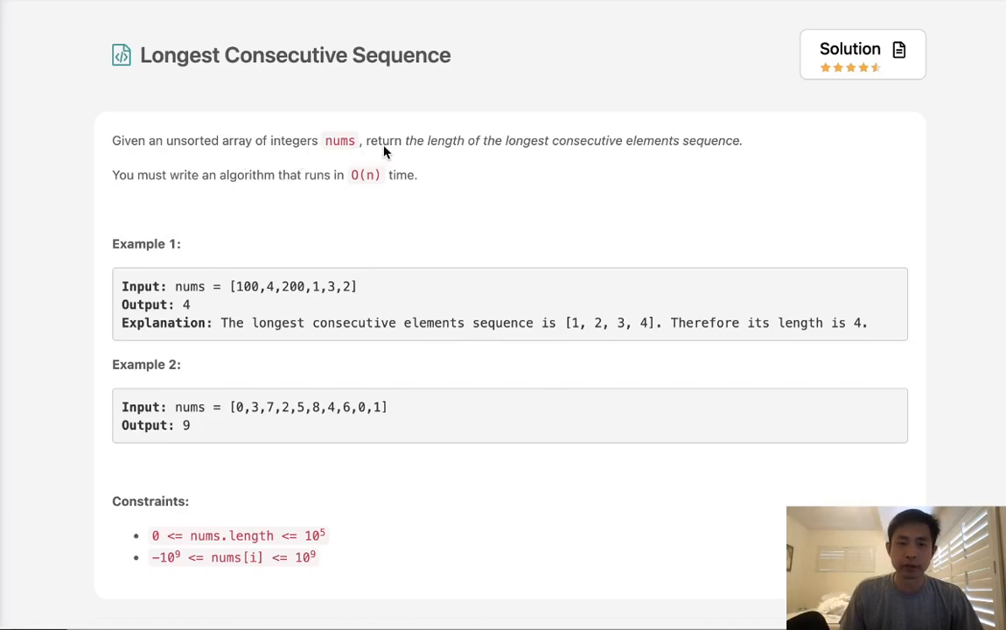
mouse_move(656, 157)
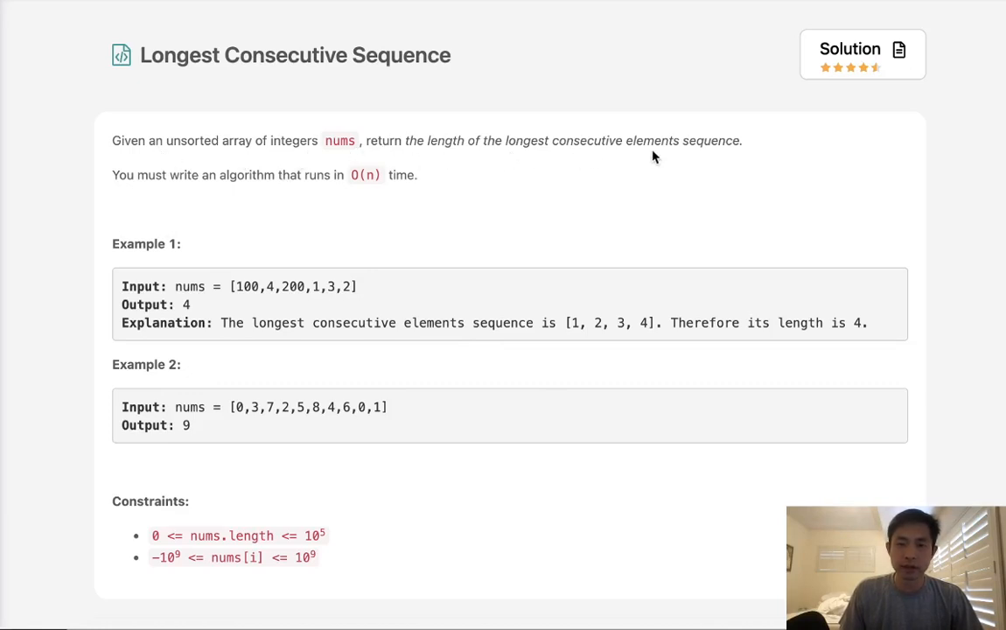
mouse_move(239, 192)
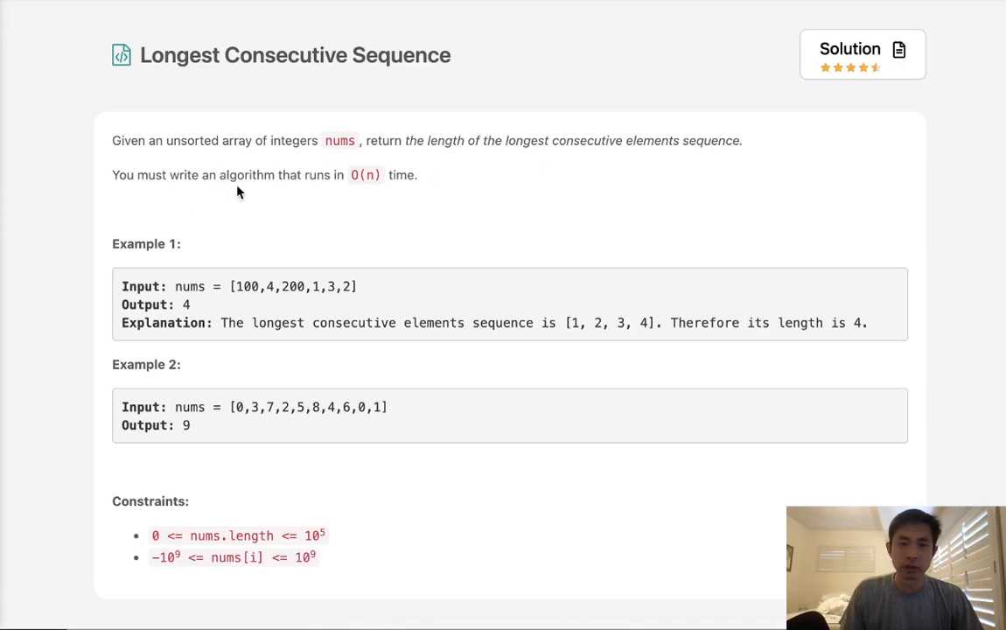
mouse_move(392, 197)
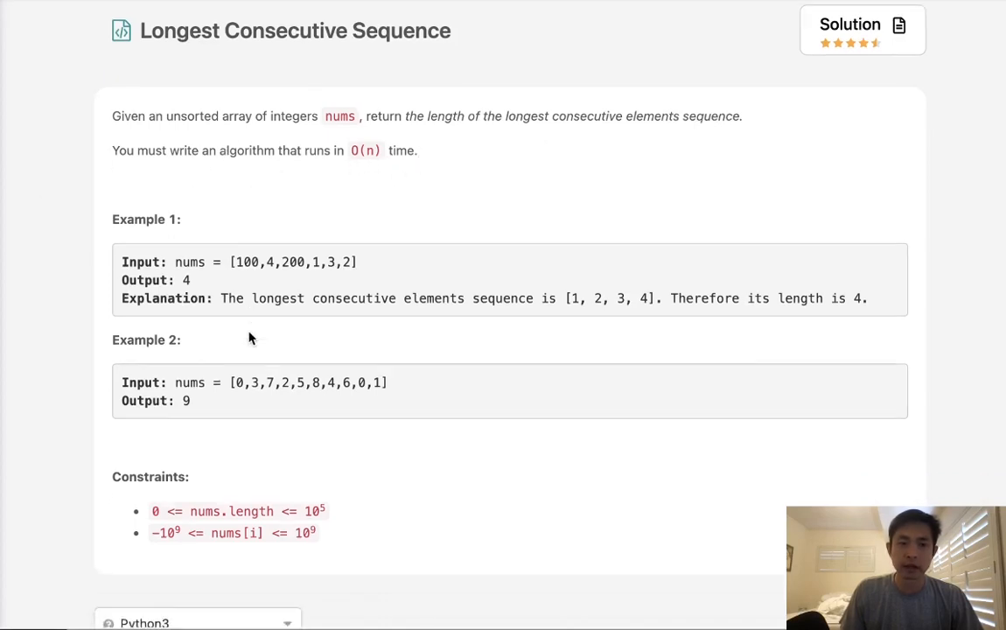
Step: Scroll through the problem and highlight Example 1's input array
scroll("down", 3)
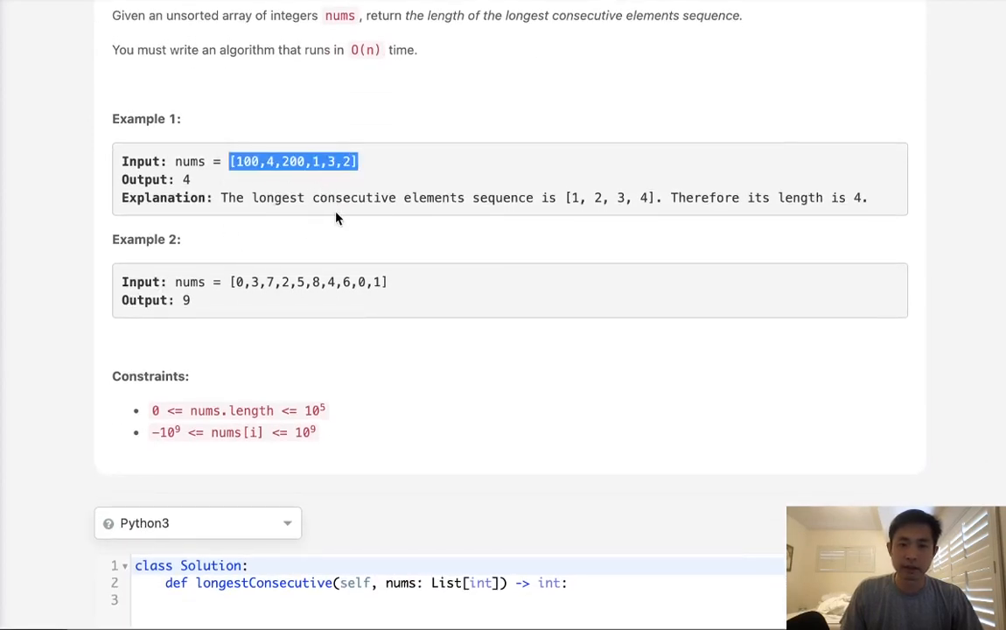
mouse_move(350, 185)
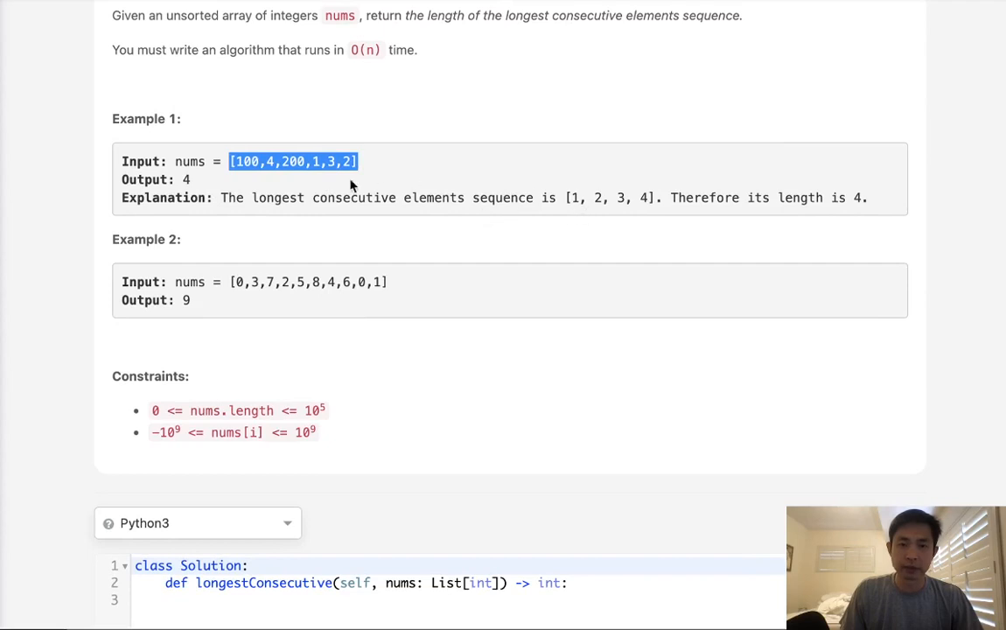
mouse_move(838, 236)
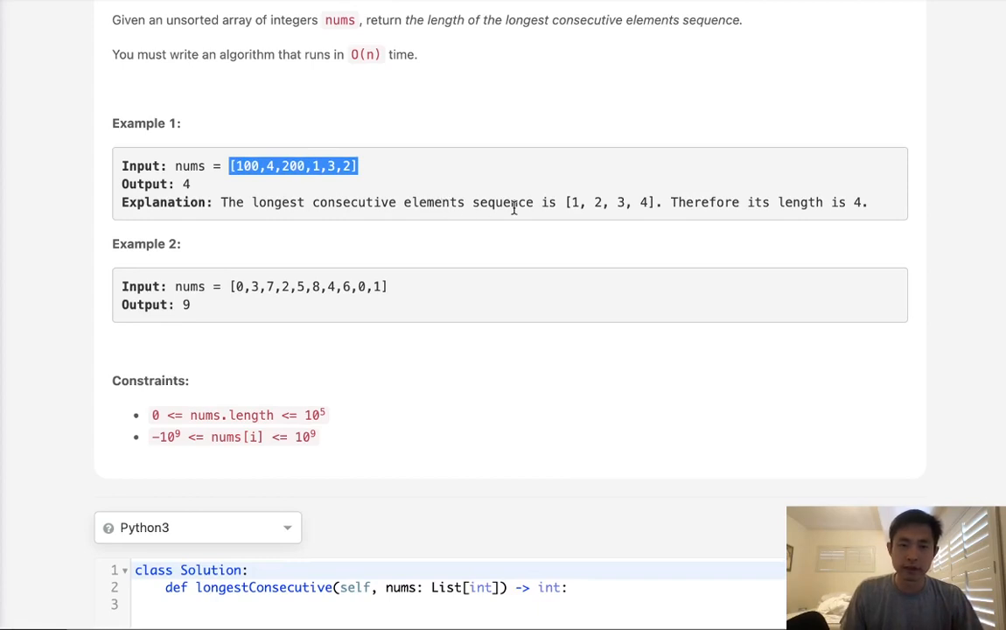
mouse_move(499, 276)
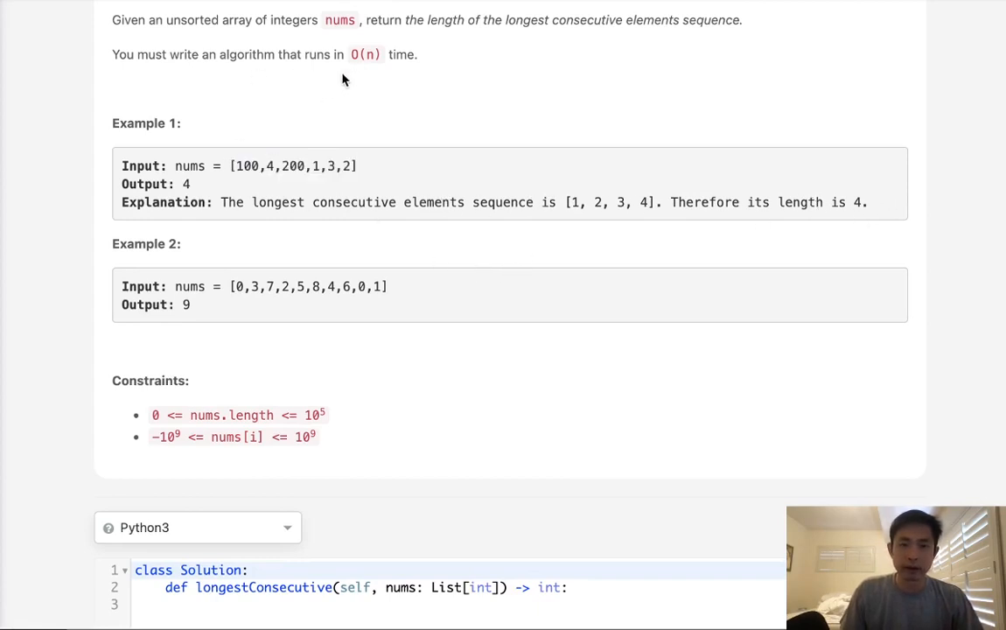
mouse_move(304, 165)
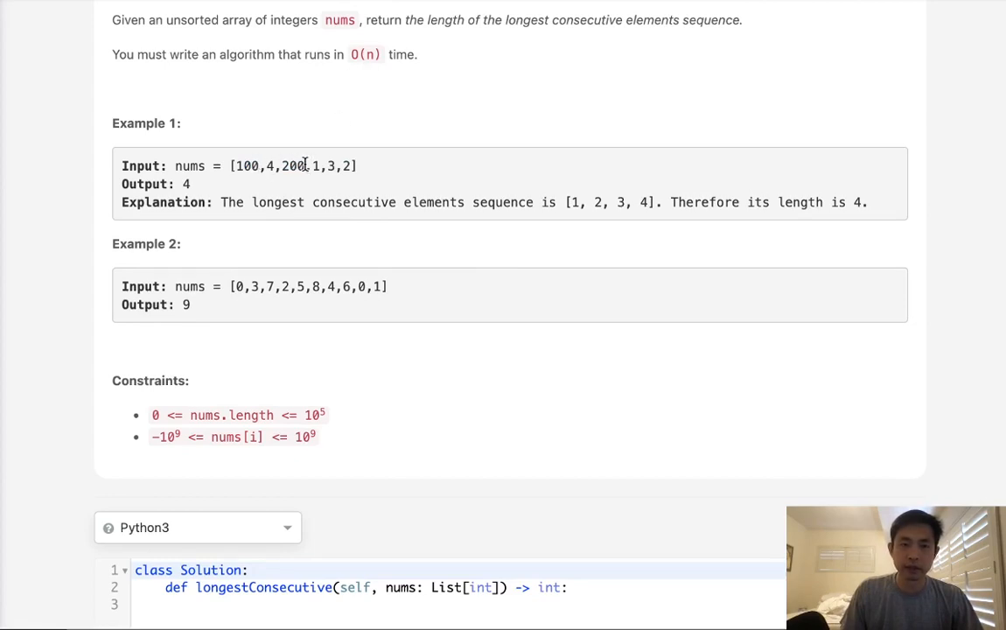
left_click_drag(230, 165, 336, 166)
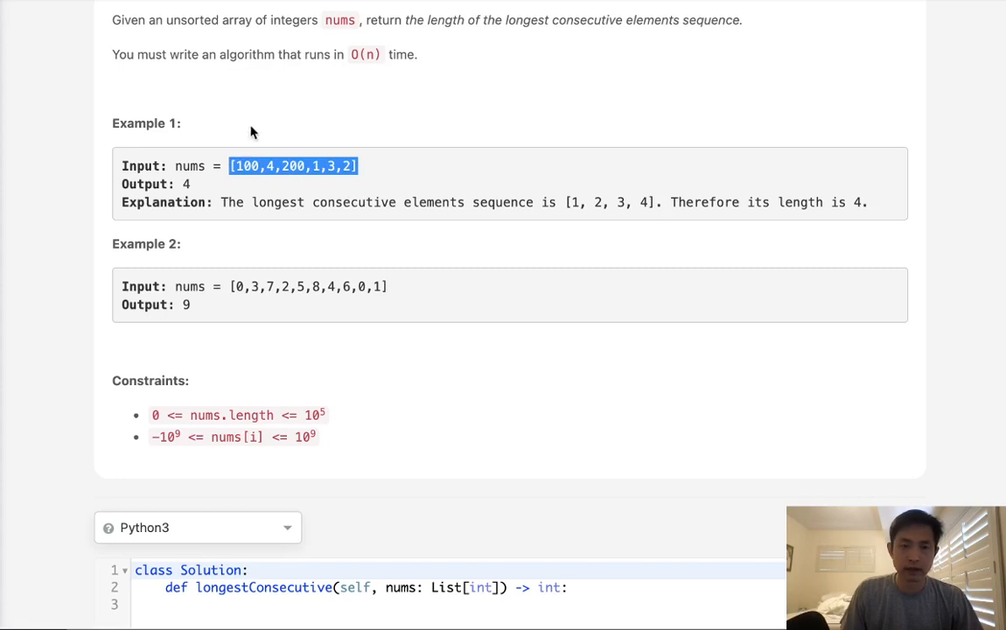
mouse_move(354, 224)
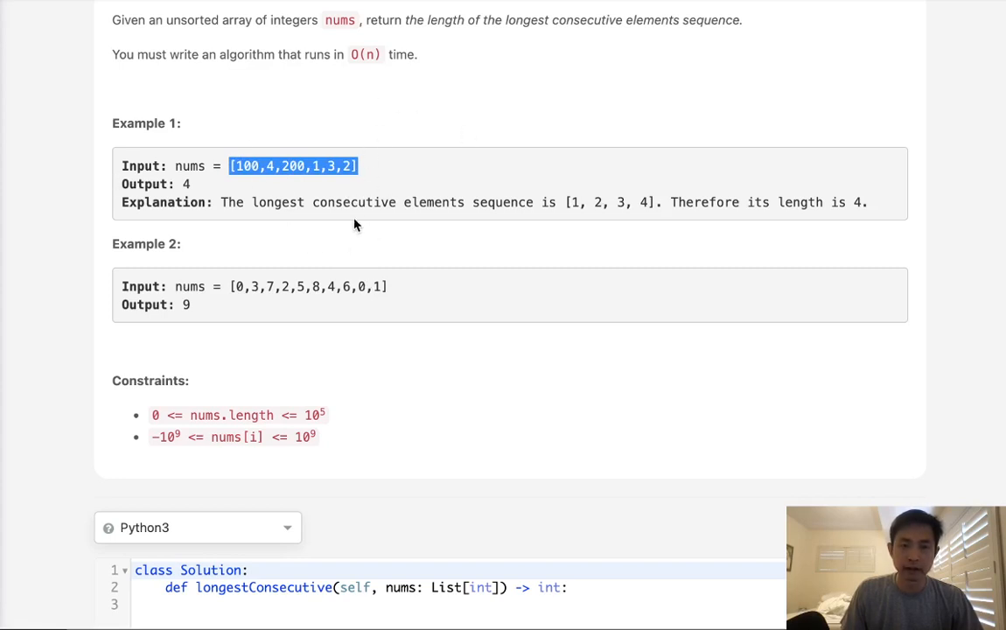
scroll("down", 3)
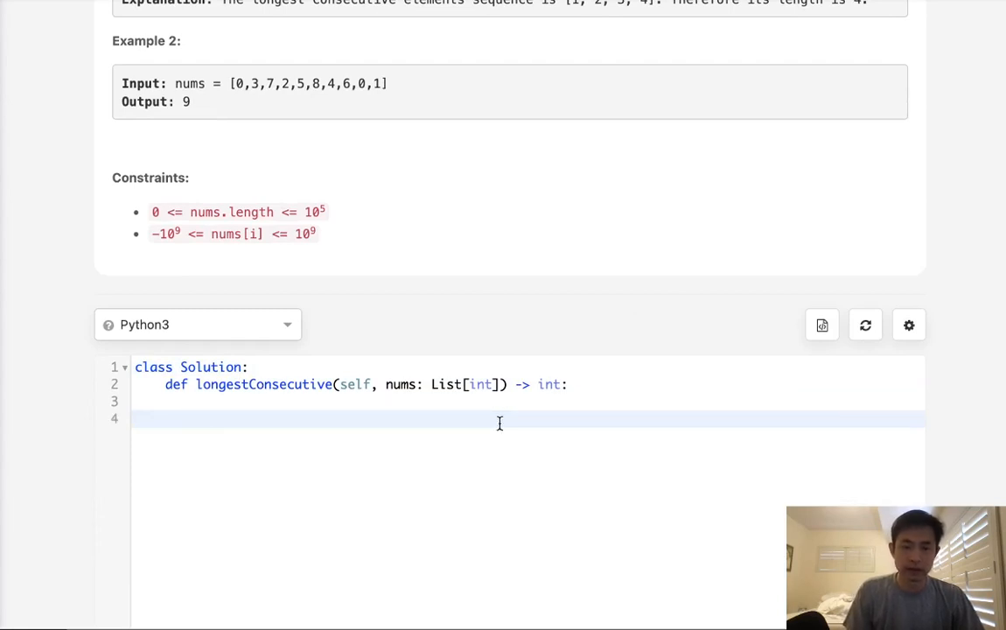
Step: Write nums = sorted(list(set(nums))) as the function's first body line
type("sorted(num")
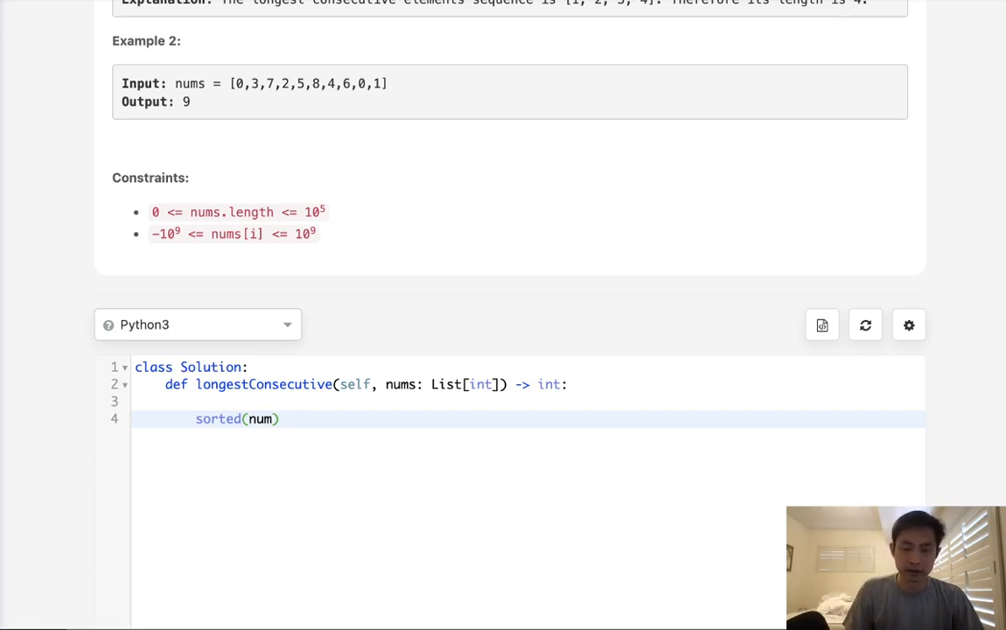
key("Backspace")
type("set")
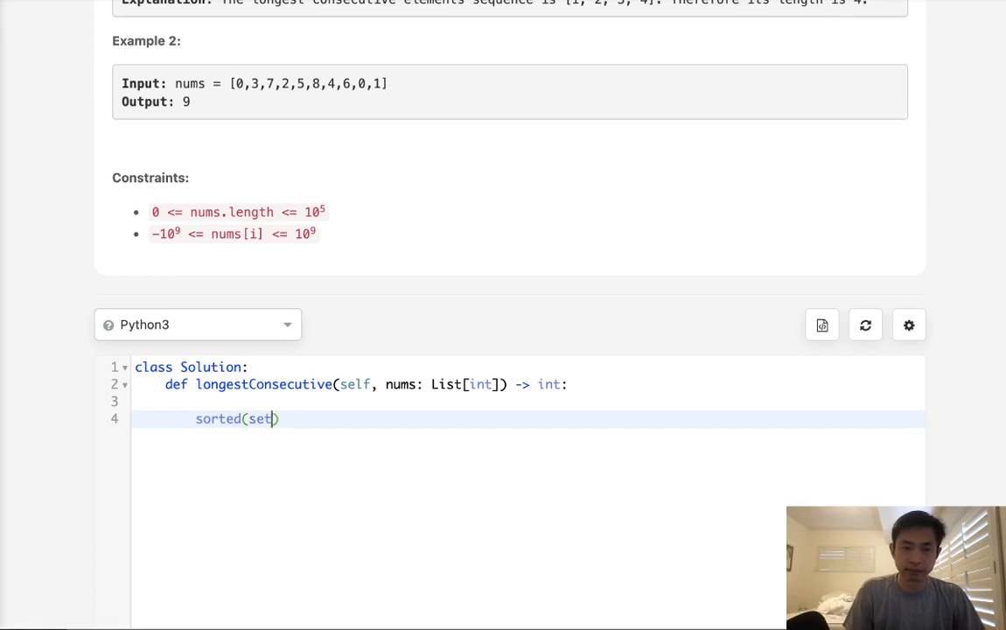
type("list(")
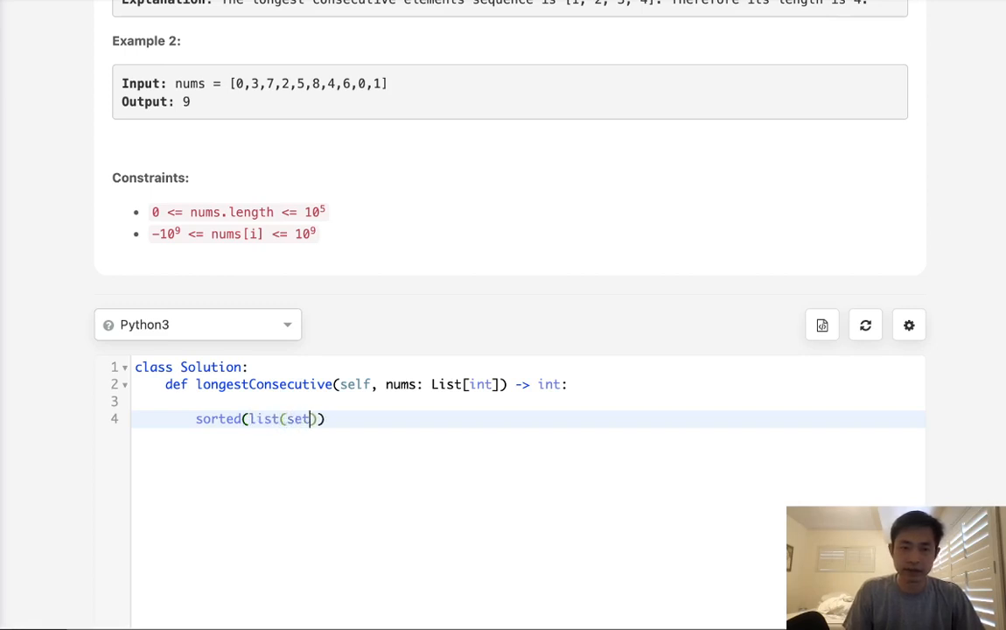
type("num")
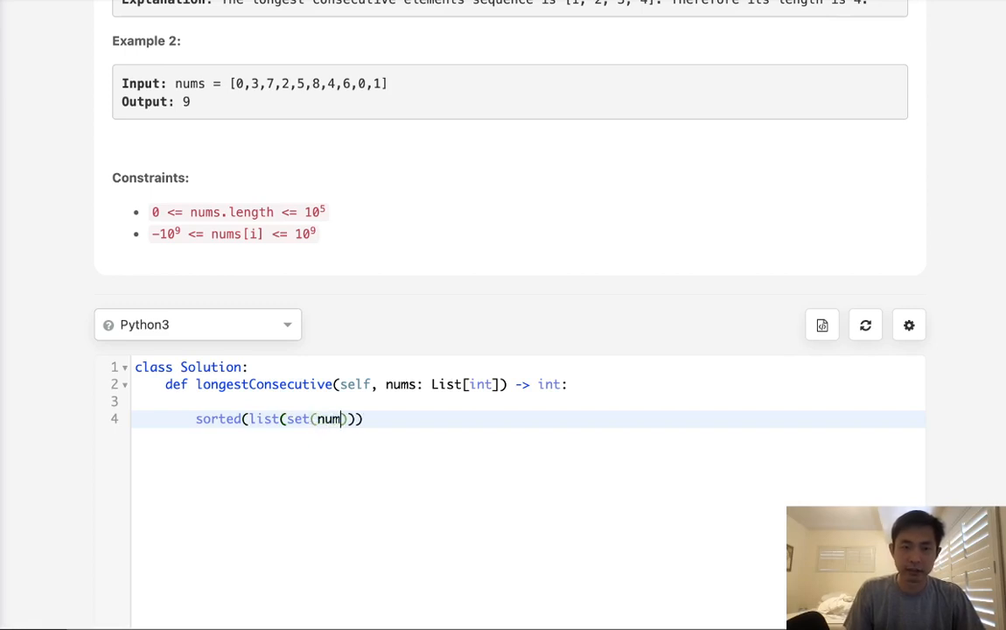
type("s")
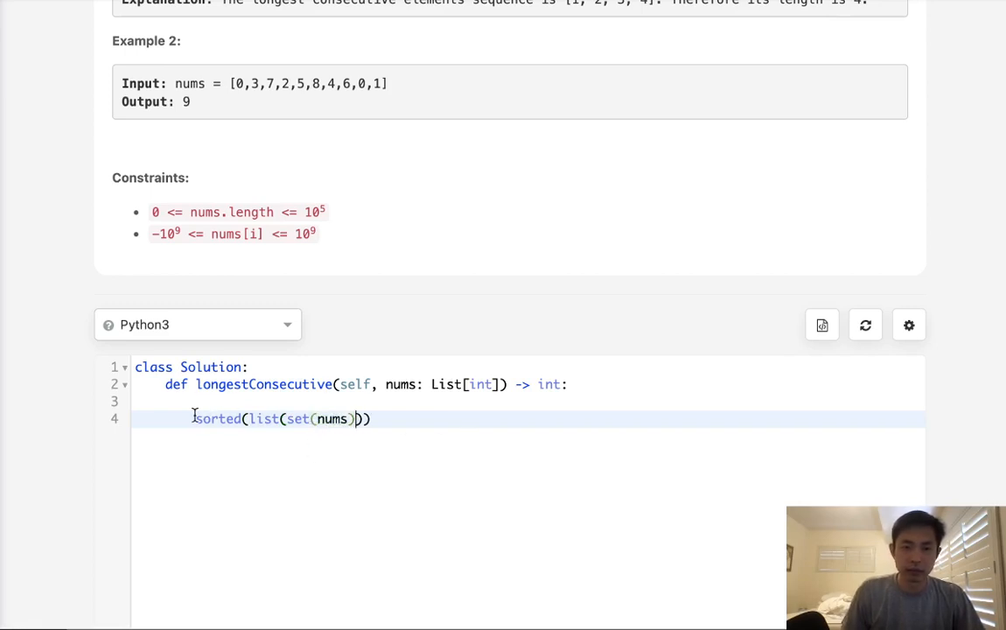
type("nums =-")
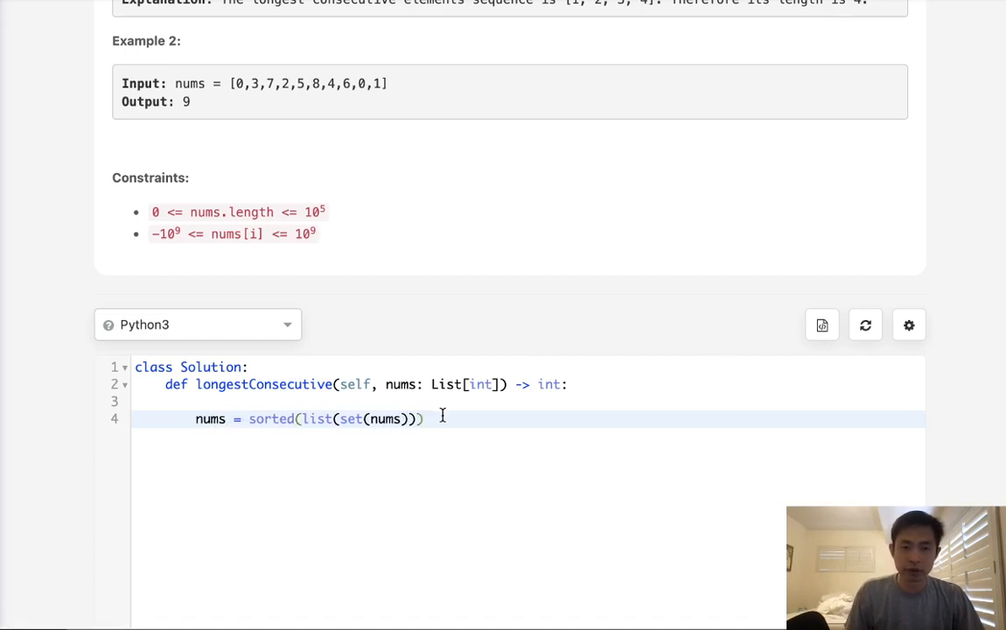
Step: Add sofar, output = 1,1 and a loop for i in range(1, len(nums))
key("enter")
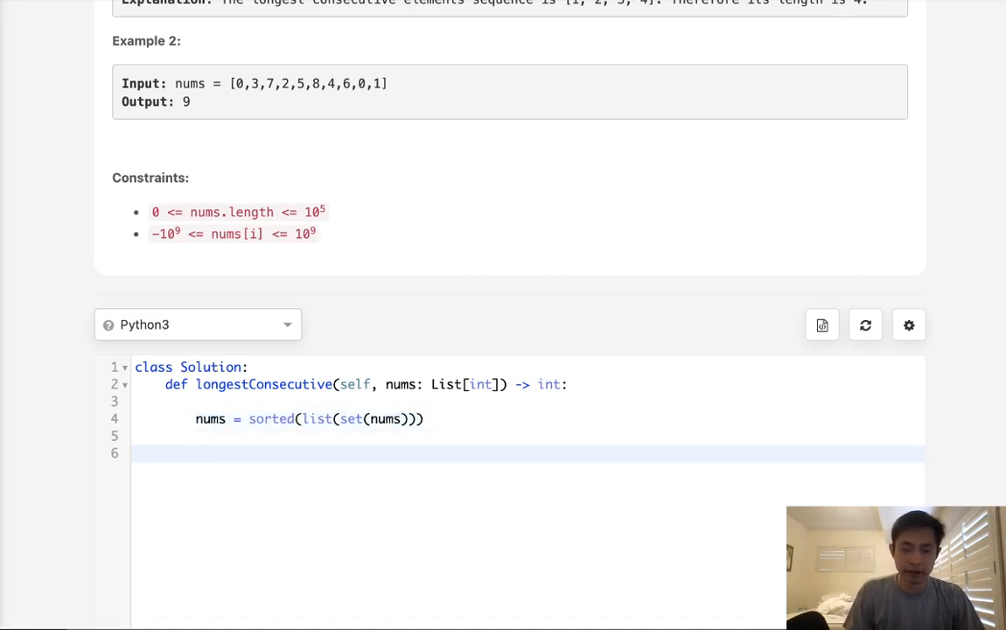
type("sofar")
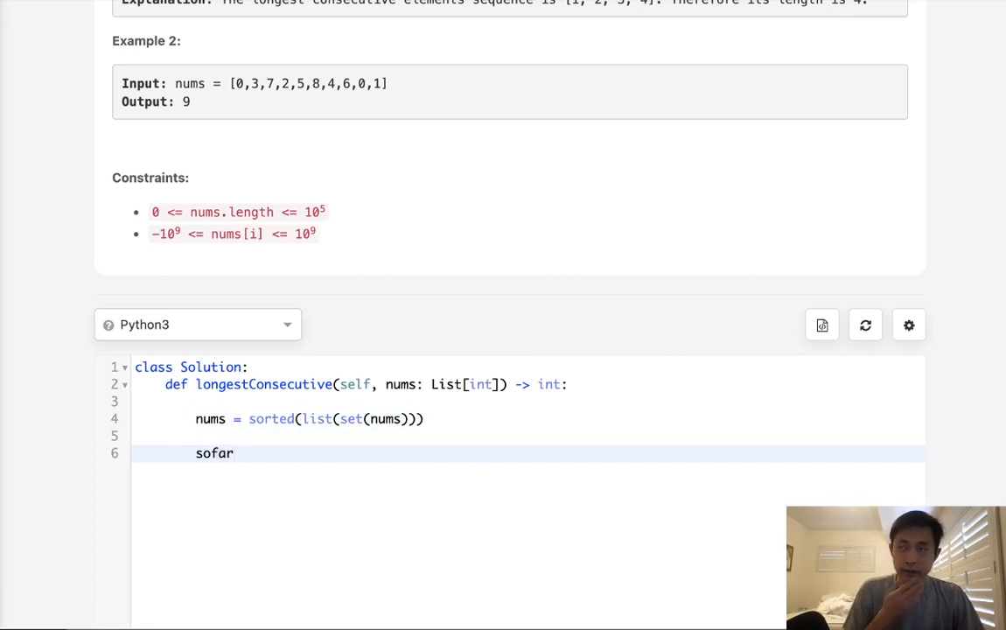
type(",")
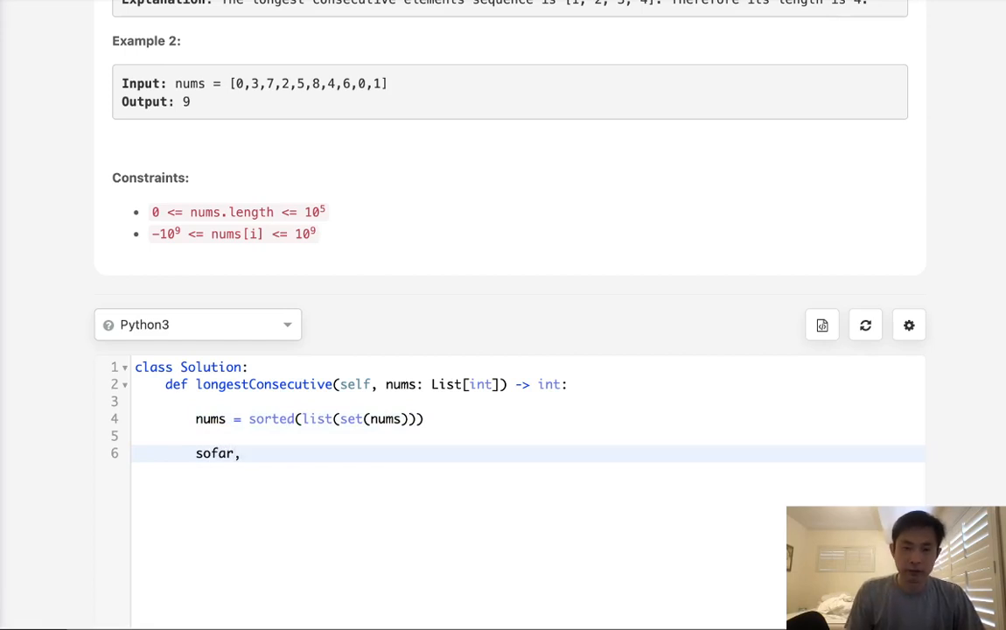
type("output")
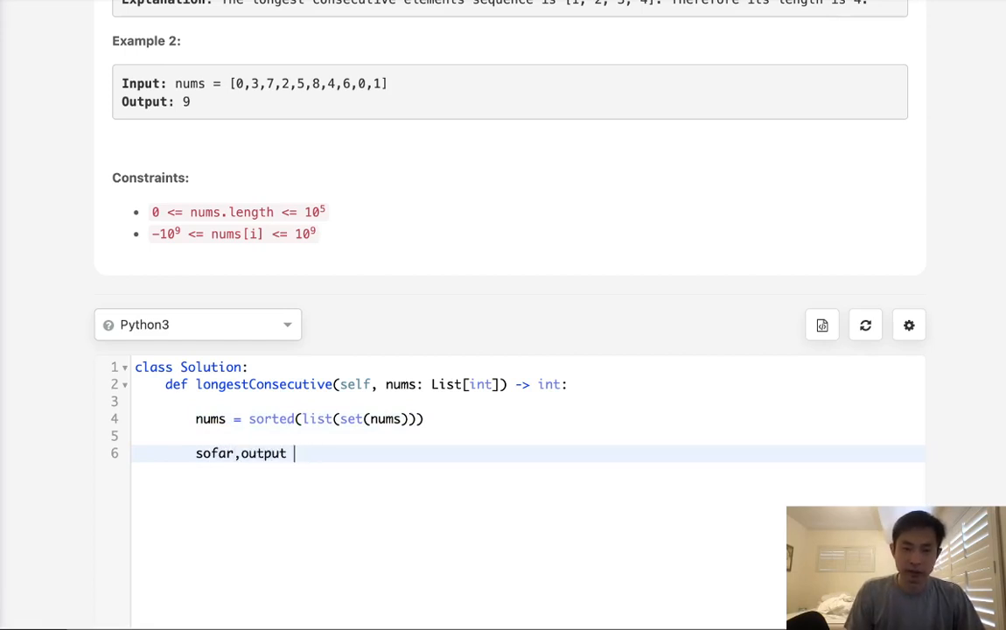
type("= 1,1")
type("w")
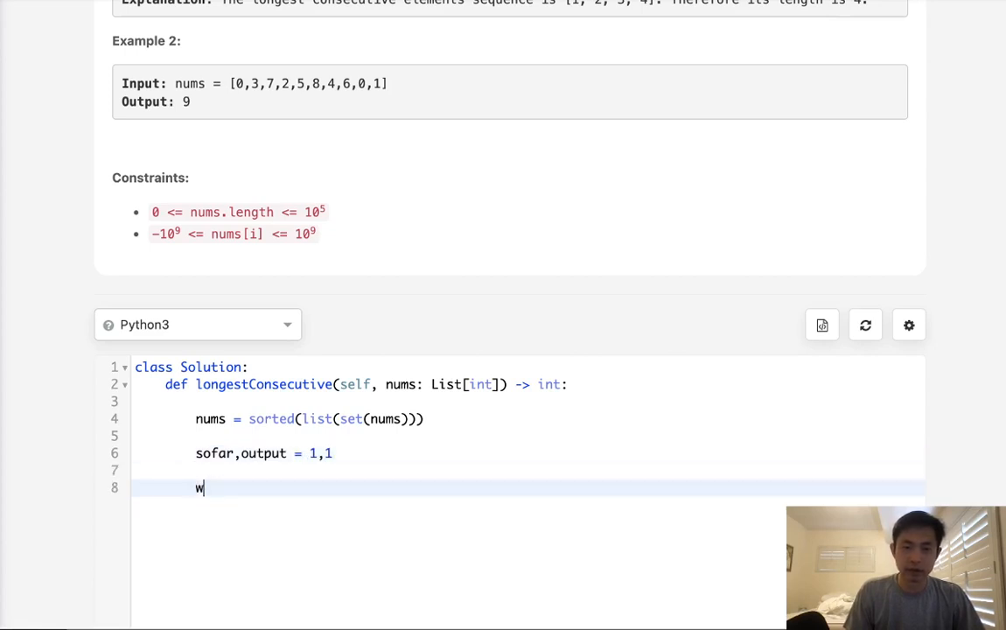
type("for i in range(")
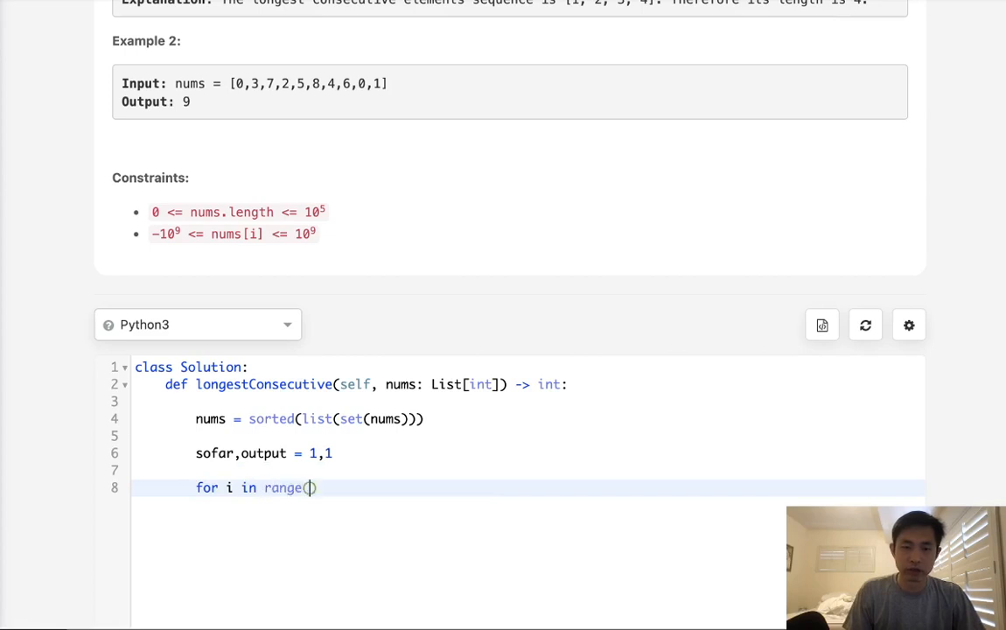
type("1,len(nums")
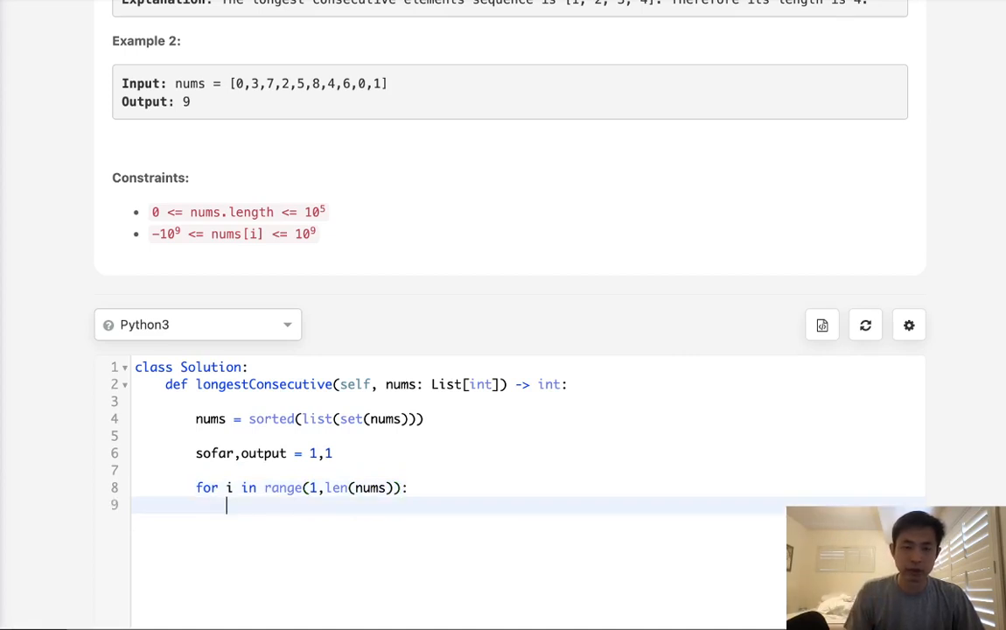
Step: Increment sofar when nums[i-1]+1 == nums[i], otherwise reset sofar to 1
type("if nums[")
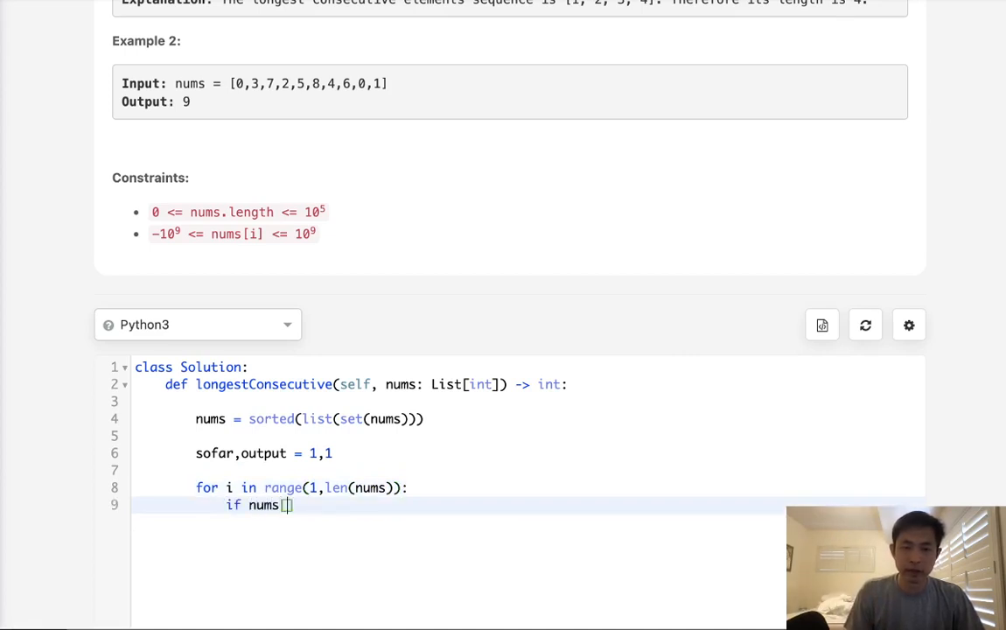
type("i-1]+1")
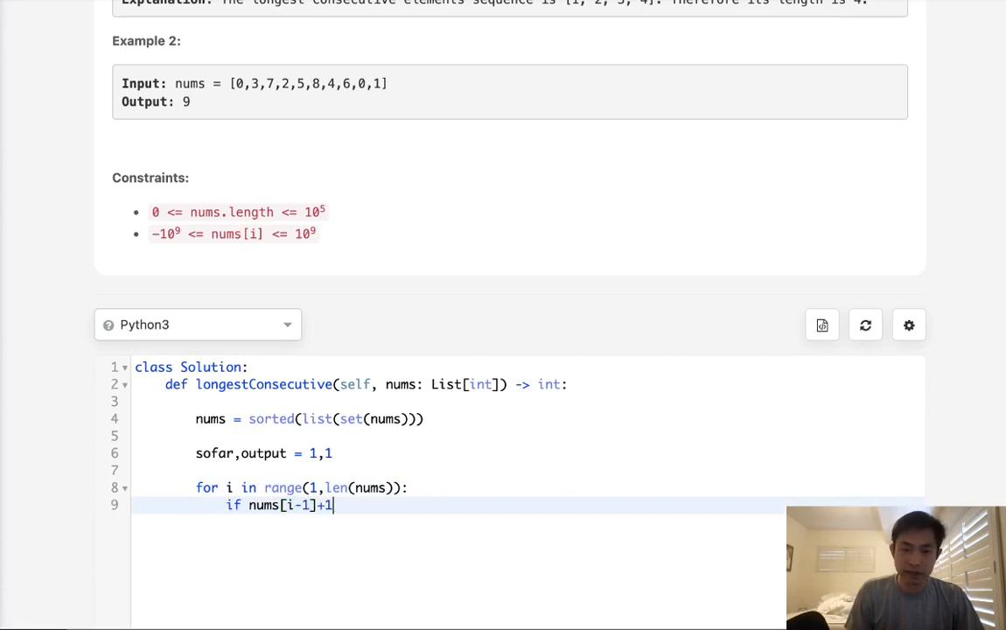
type("==nums")
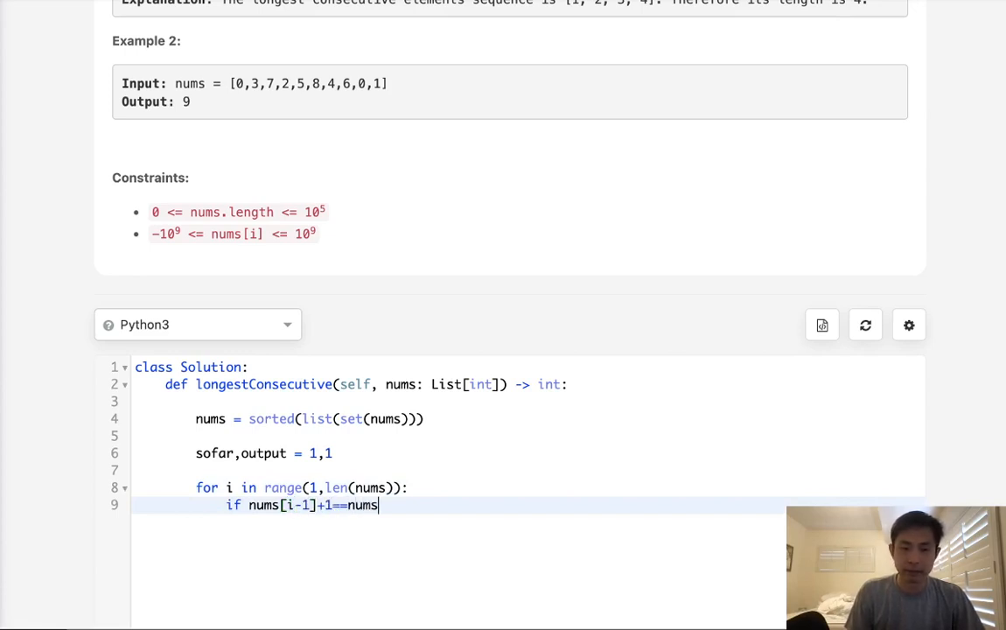
type("[i]")
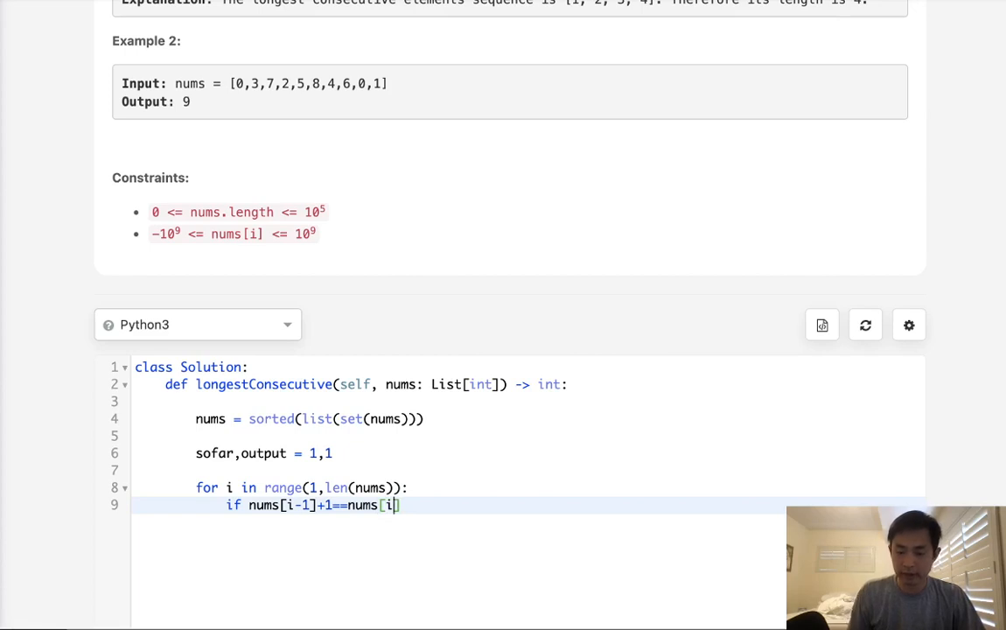
type("sofar")
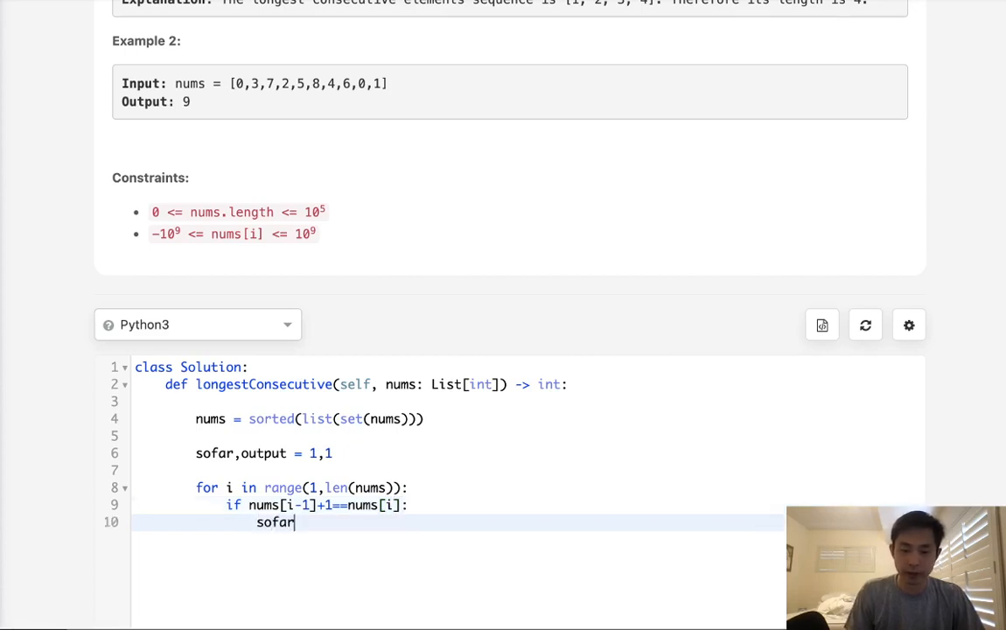
type("+=1")
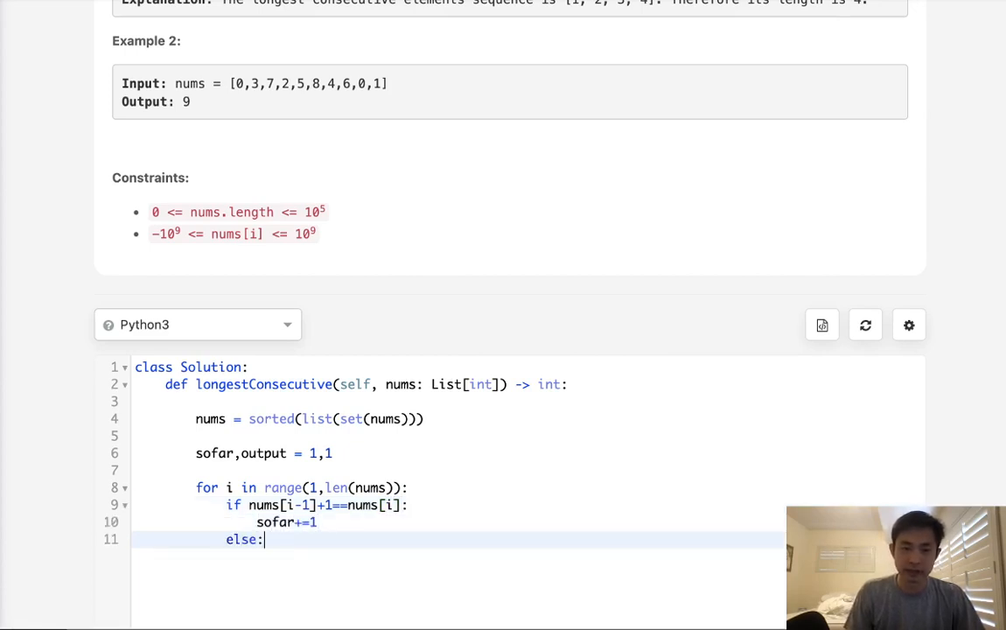
type("sofar = 1")
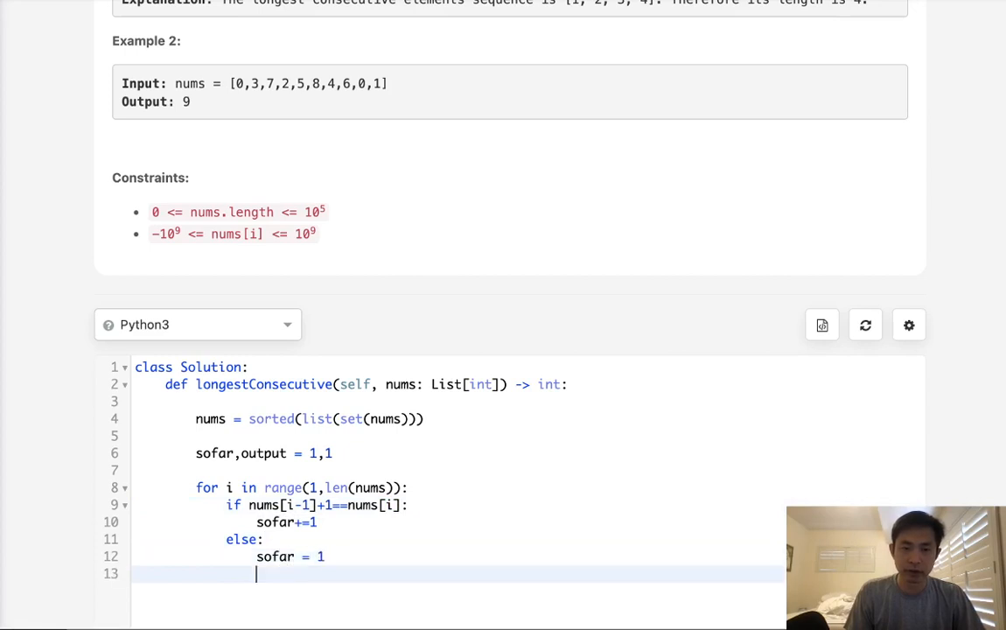
Step: Update output = max(output, sofar) in the loop and return output
type("output =")
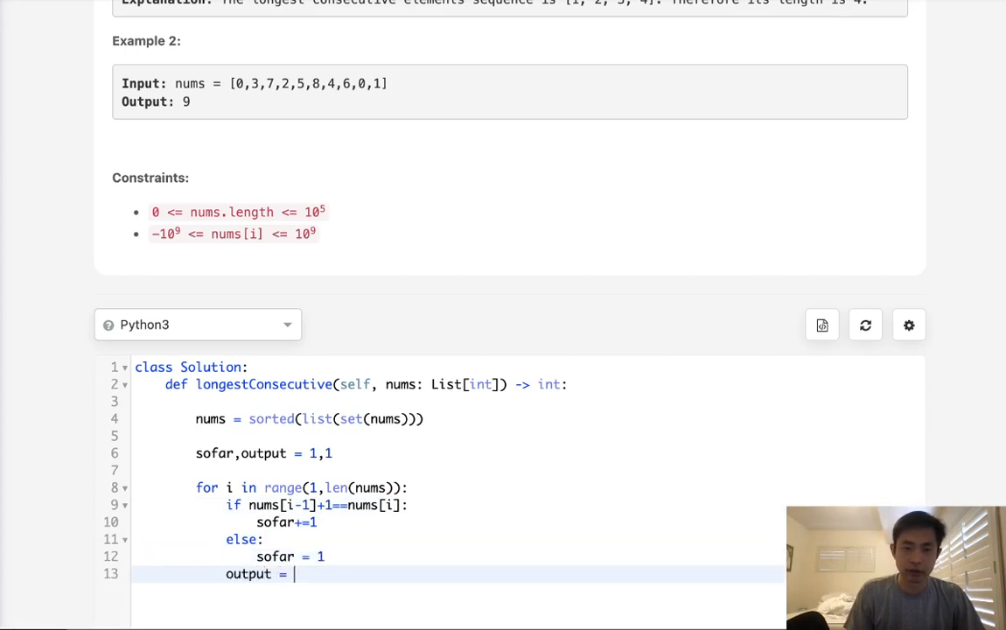
type("max(output,sofar")
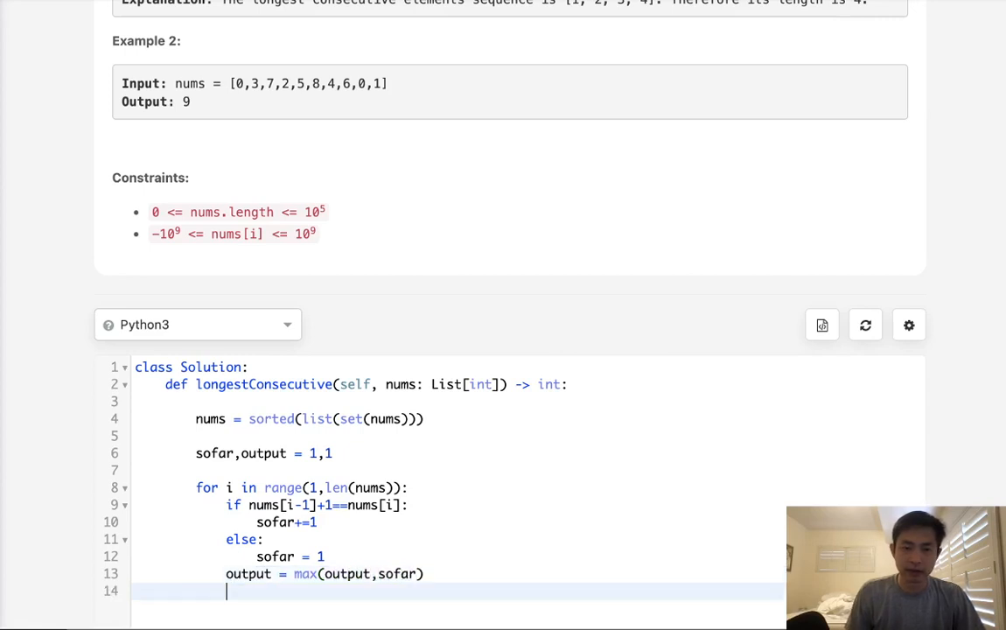
type("return output")
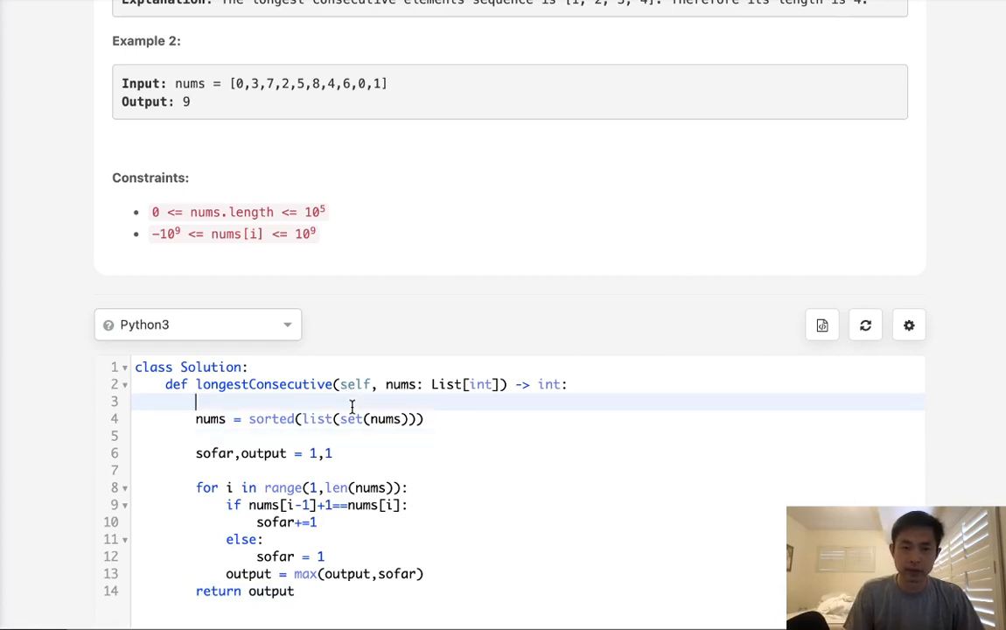
Step: Add the guard if not nums: return 0 on line 3 and scroll back to the description
type("if not nu")
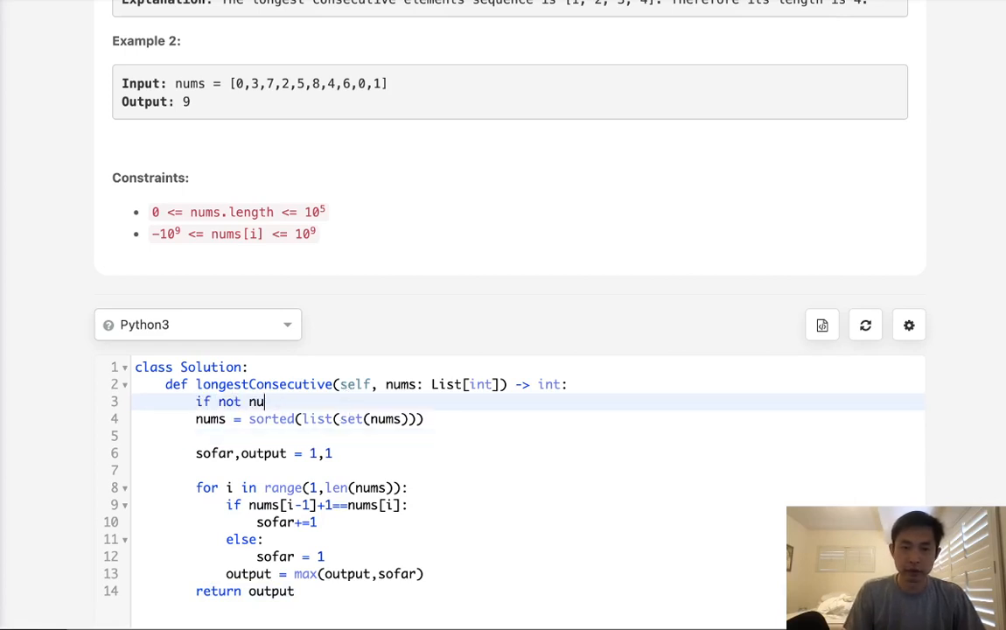
type("ms: return 0")
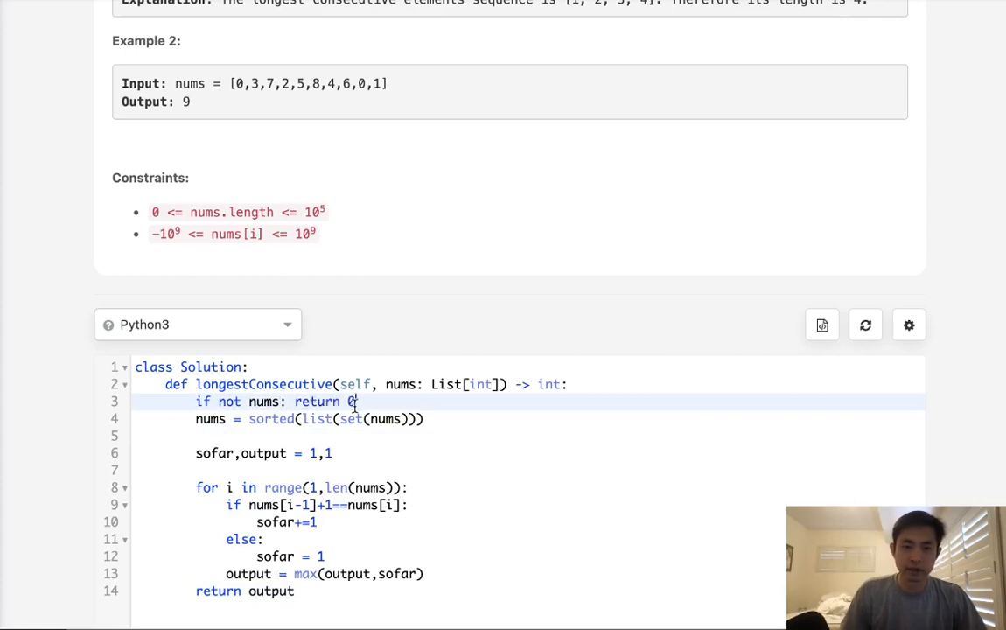
scroll("down", 3)
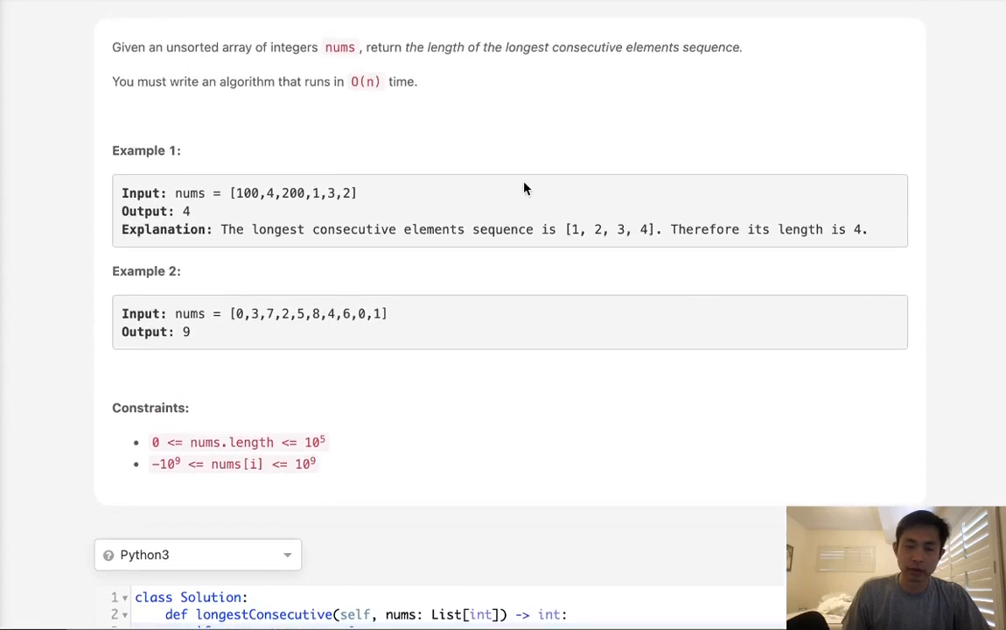
scroll("down", 3)
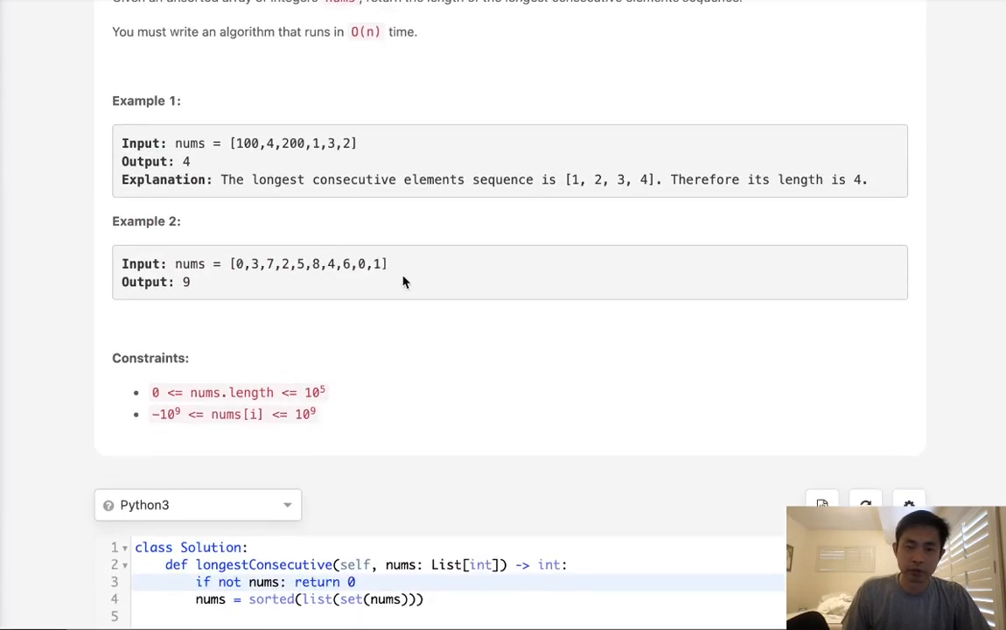
mouse_move(256, 176)
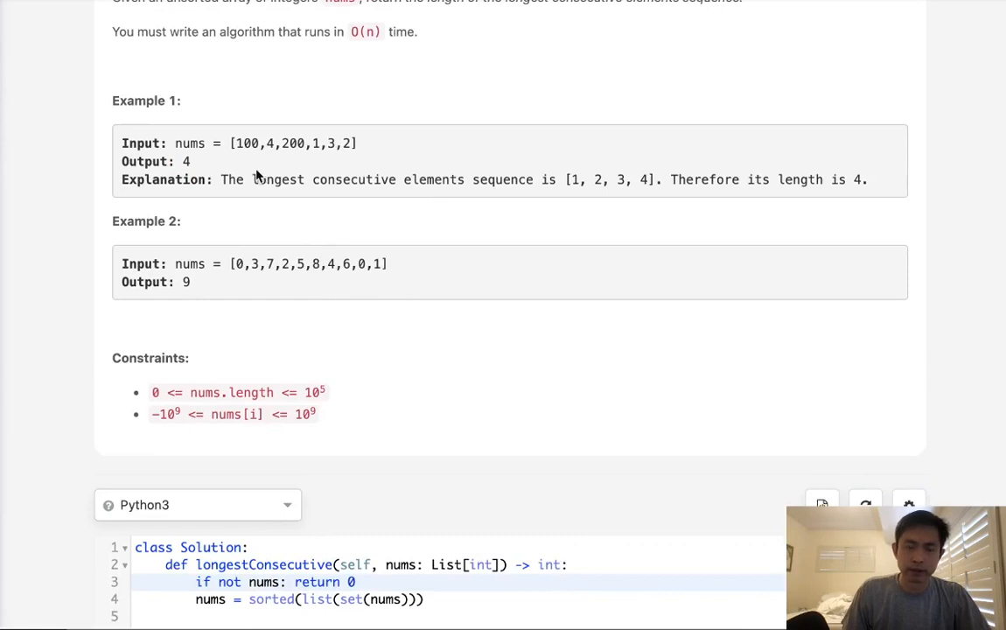
mouse_move(453, 107)
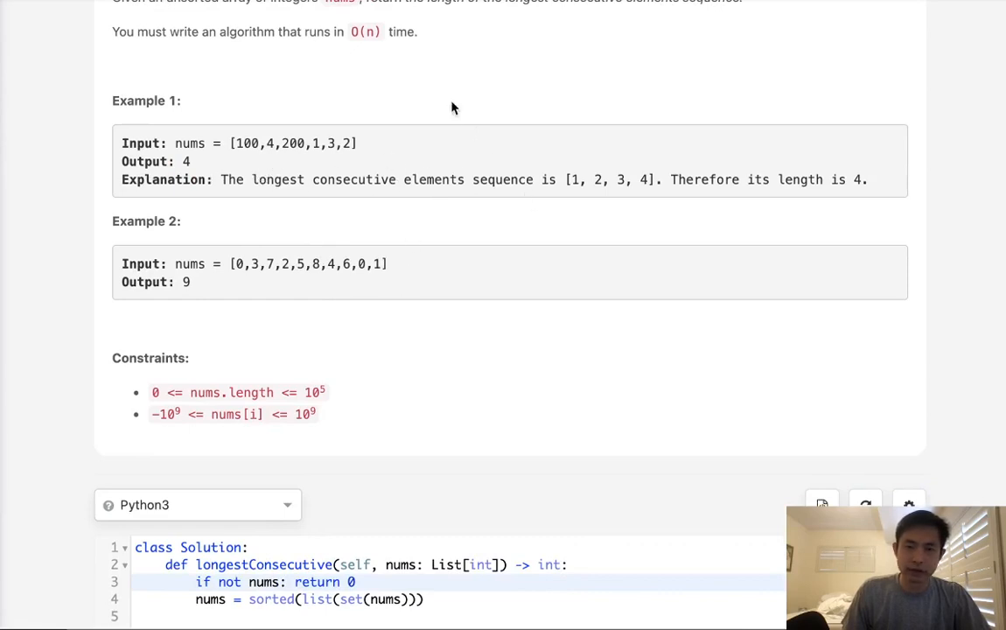
mouse_move(292, 216)
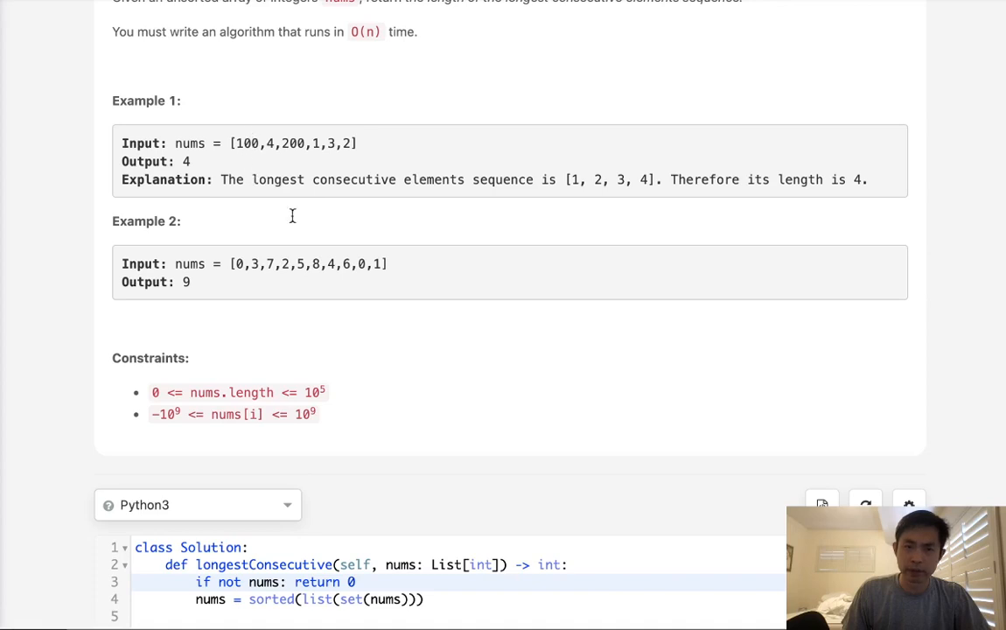
mouse_move(147, 418)
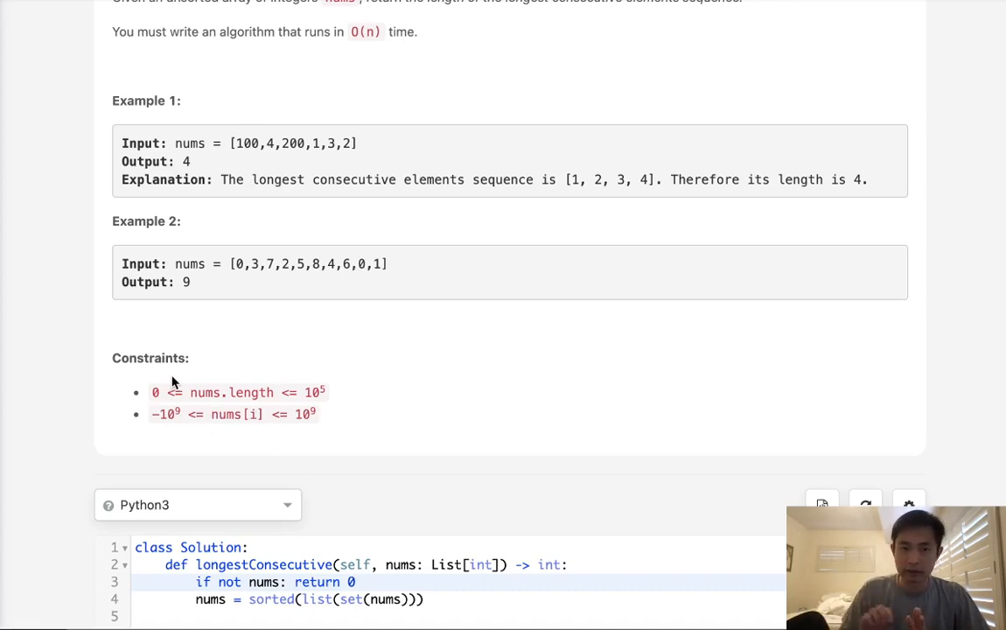
mouse_move(383, 261)
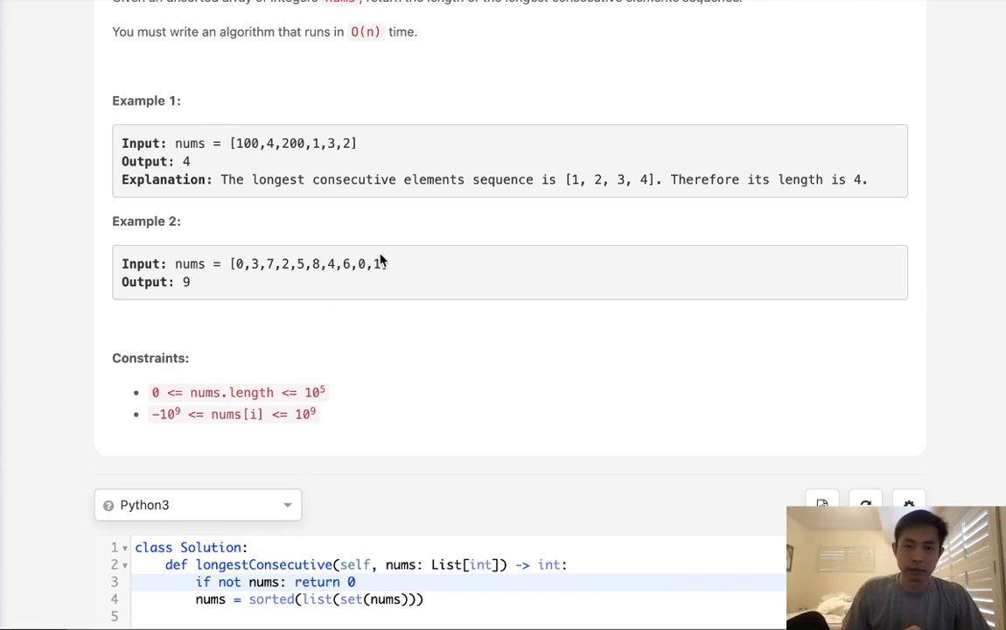
mouse_move(390, 272)
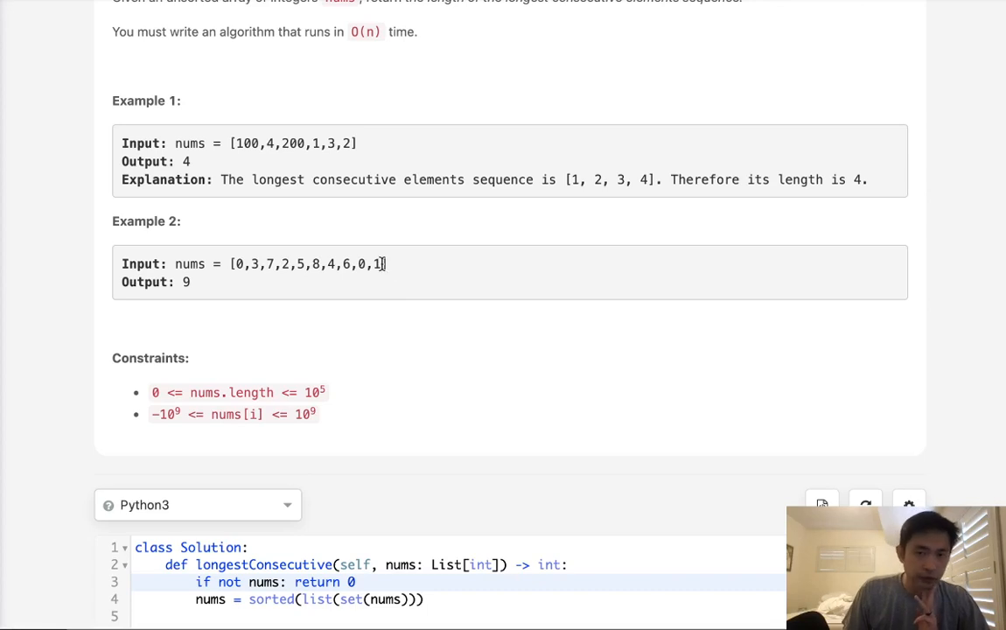
mouse_move(398, 167)
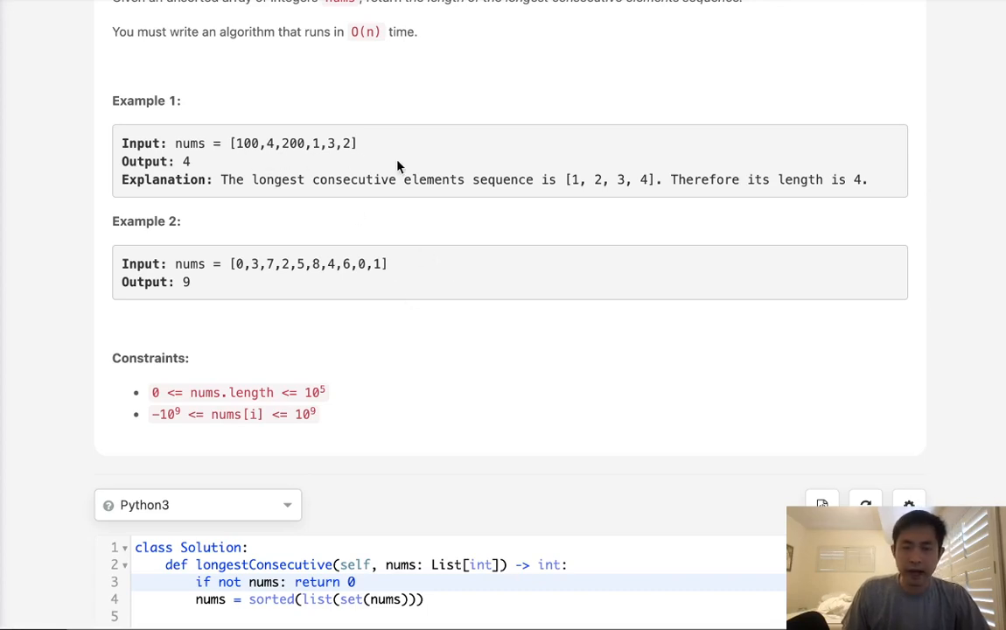
double_click(293, 143)
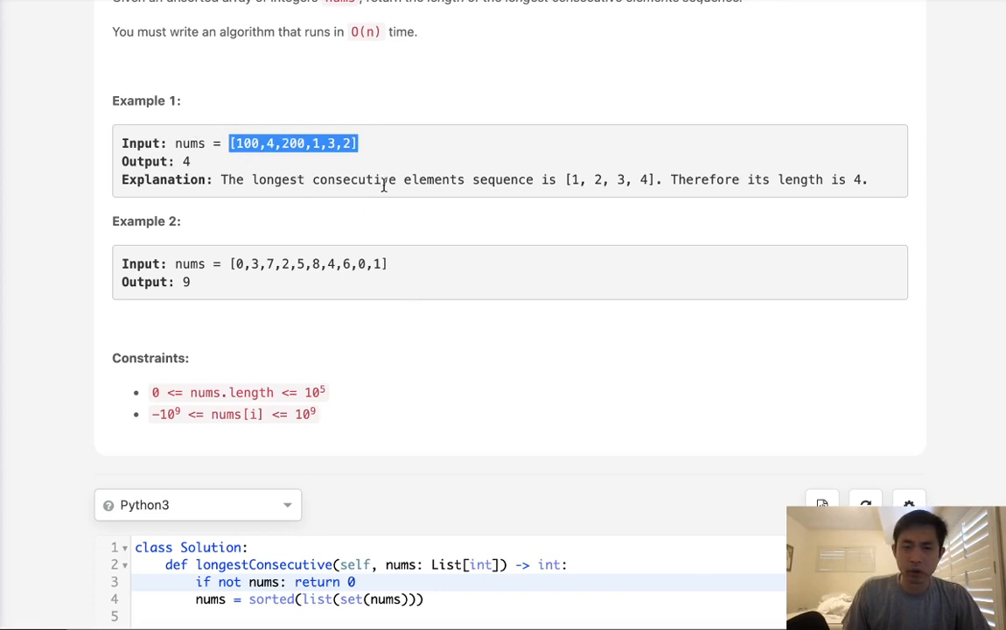
mouse_move(682, 215)
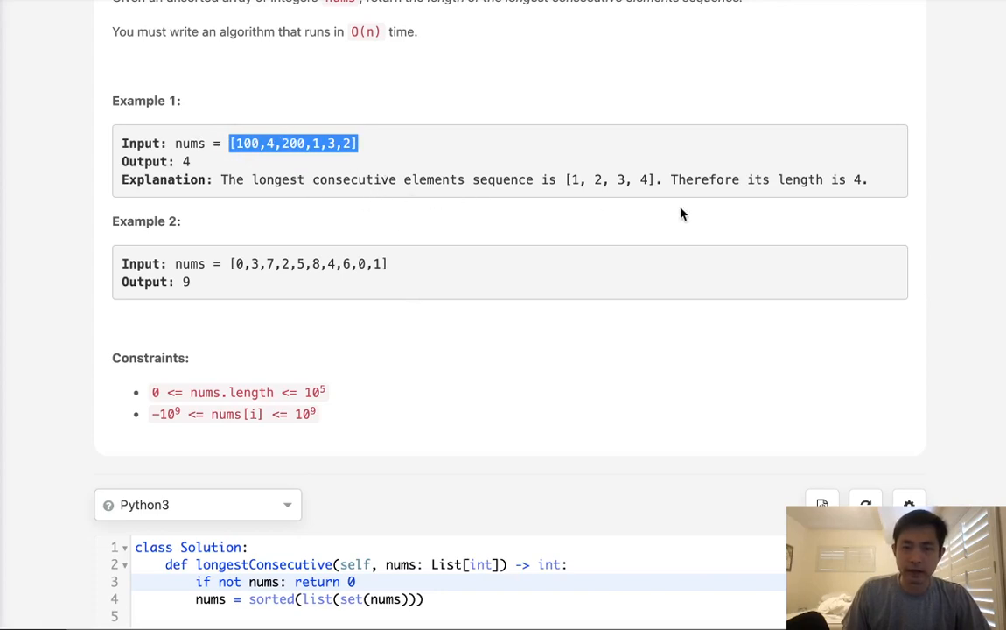
mouse_move(365, 205)
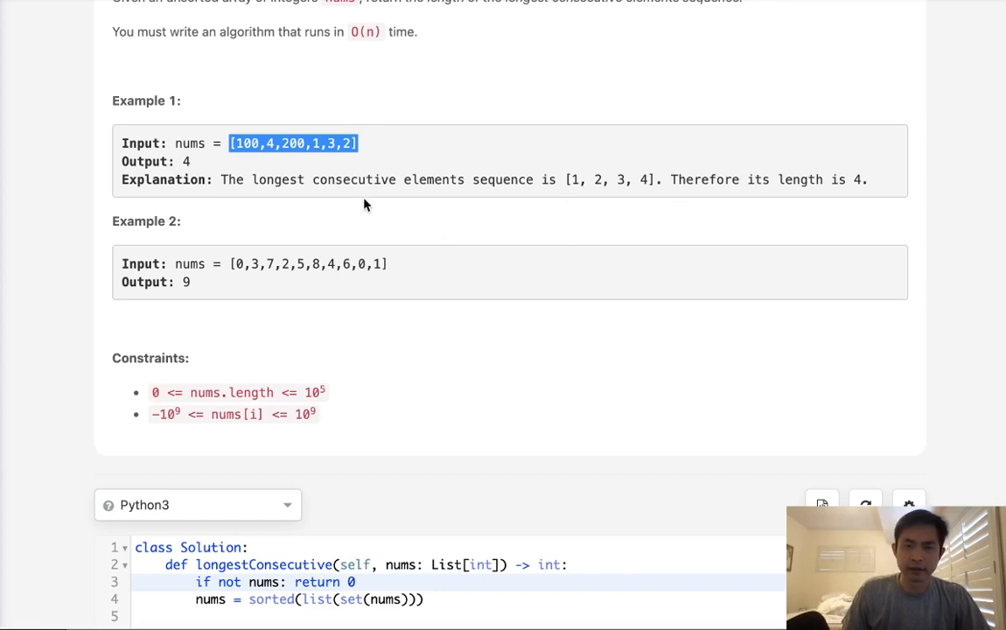
left_click(293, 143)
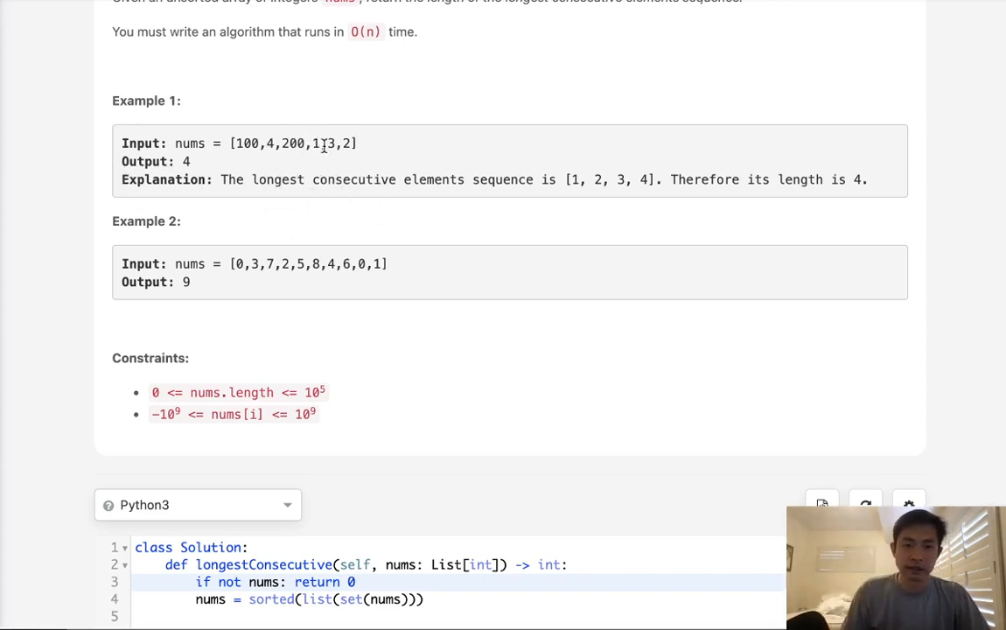
double_click(314, 143)
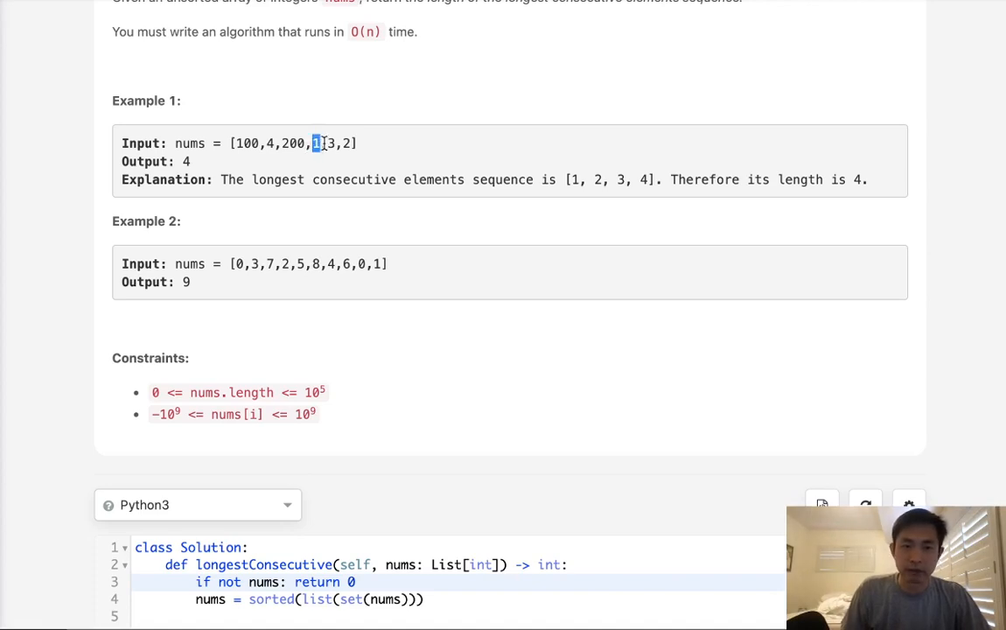
mouse_move(328, 159)
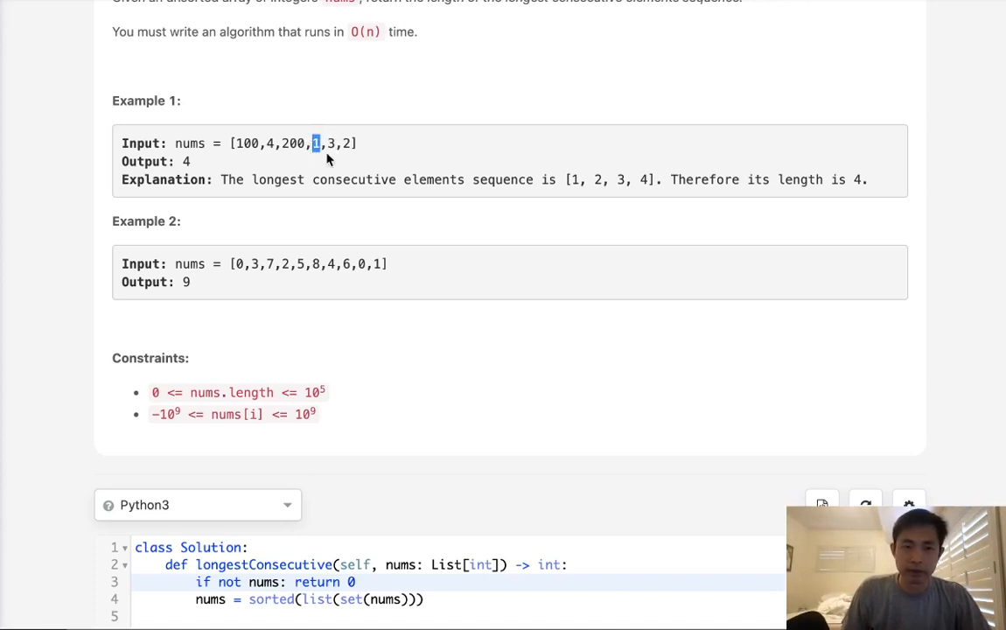
mouse_move(309, 155)
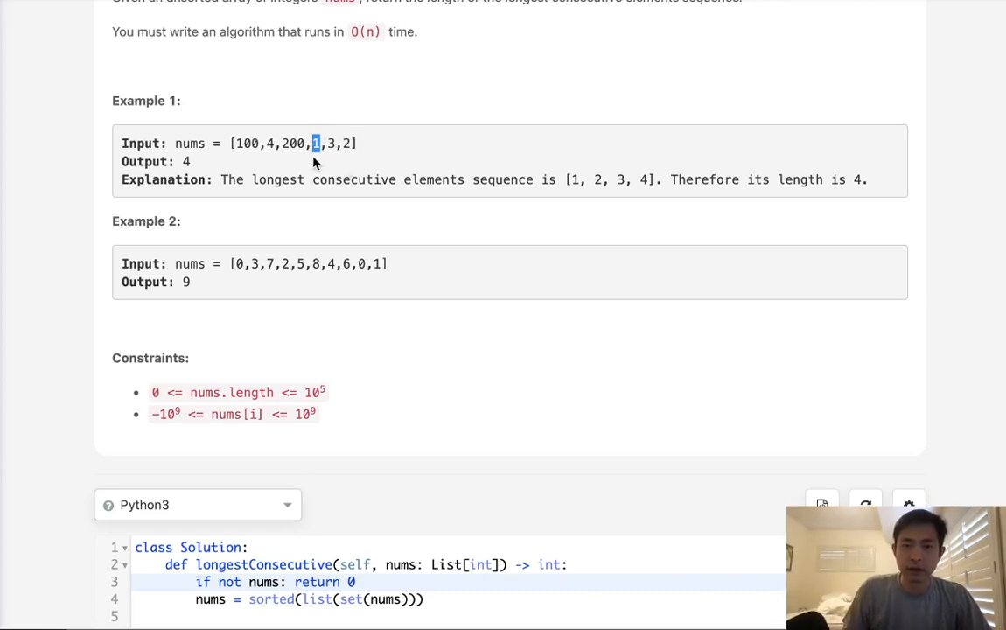
mouse_move(287, 168)
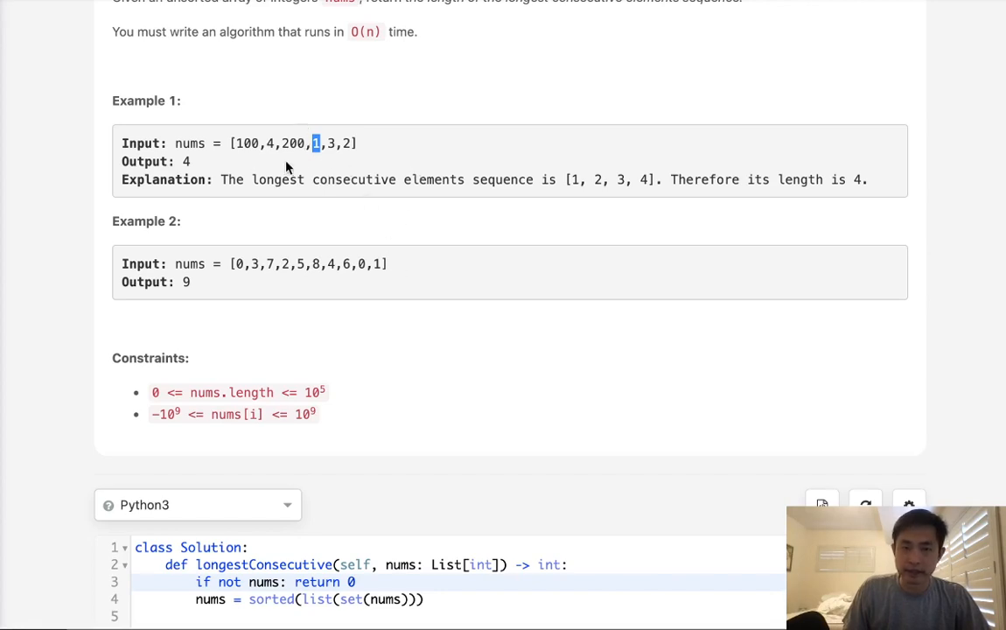
mouse_move(306, 159)
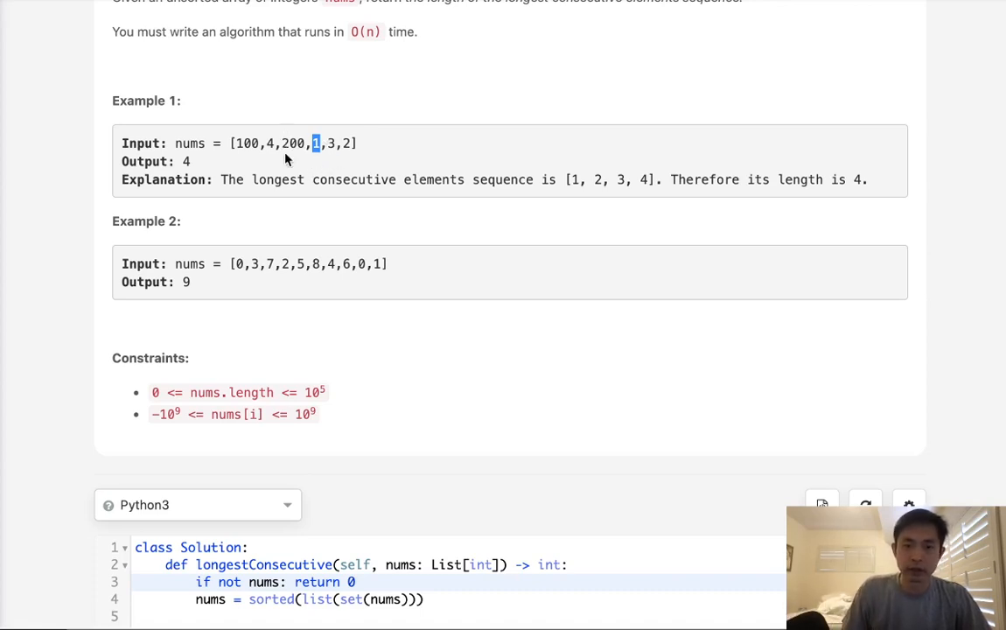
left_click(305, 143)
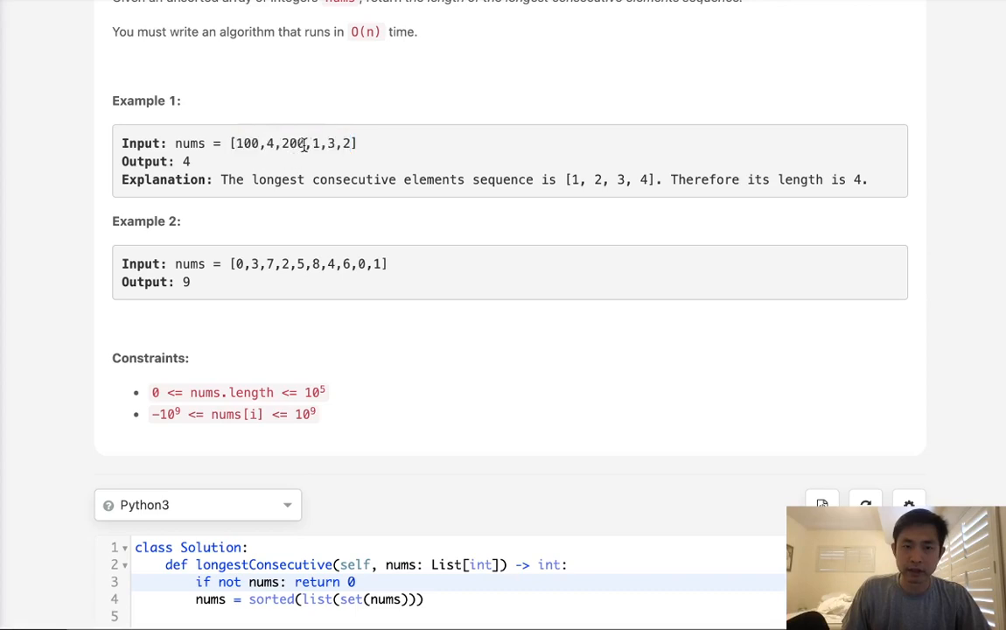
double_click(315, 142)
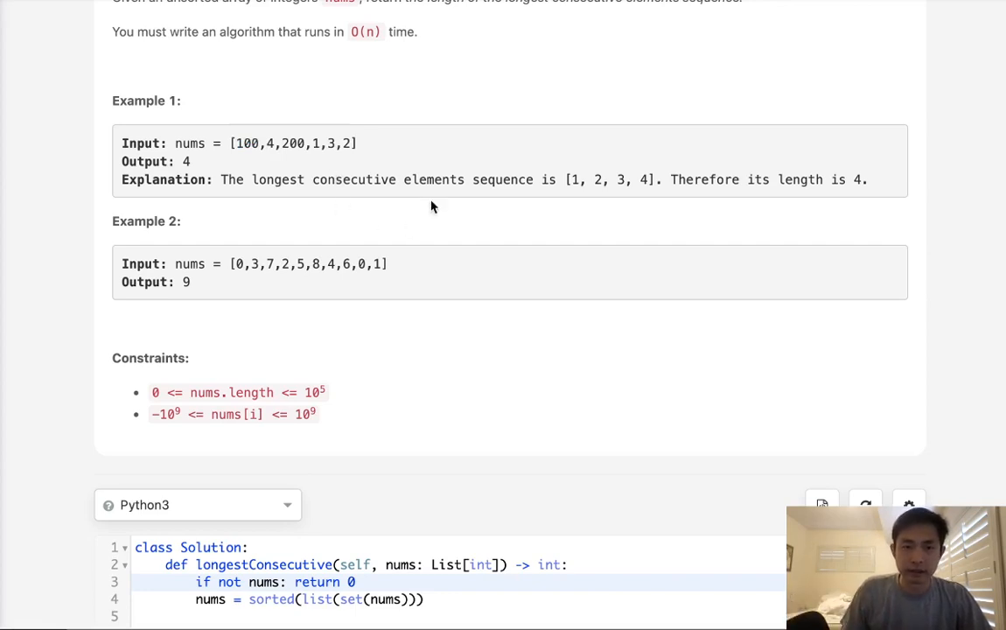
mouse_move(302, 158)
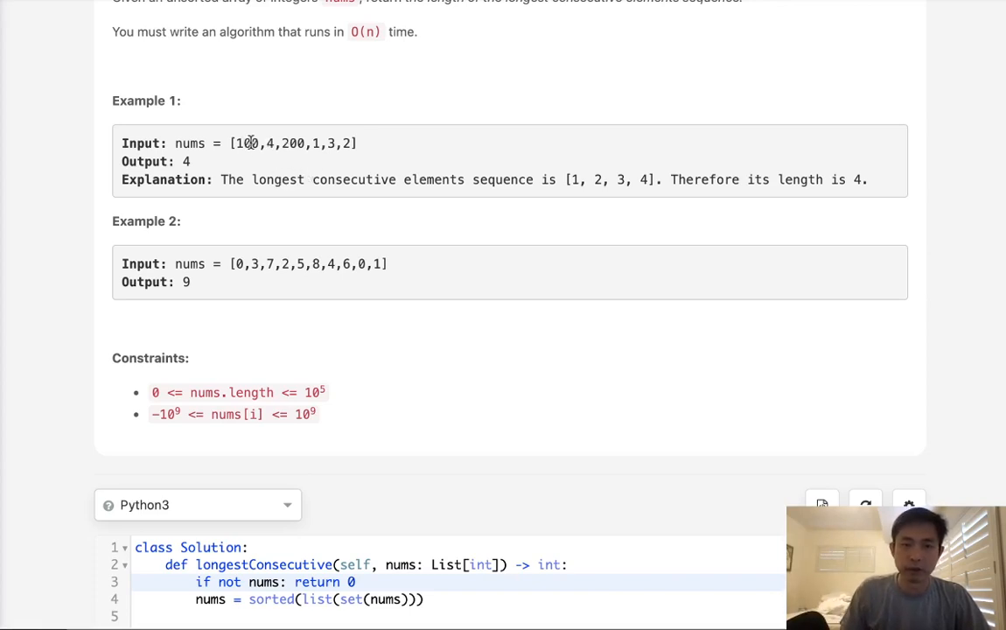
mouse_move(313, 166)
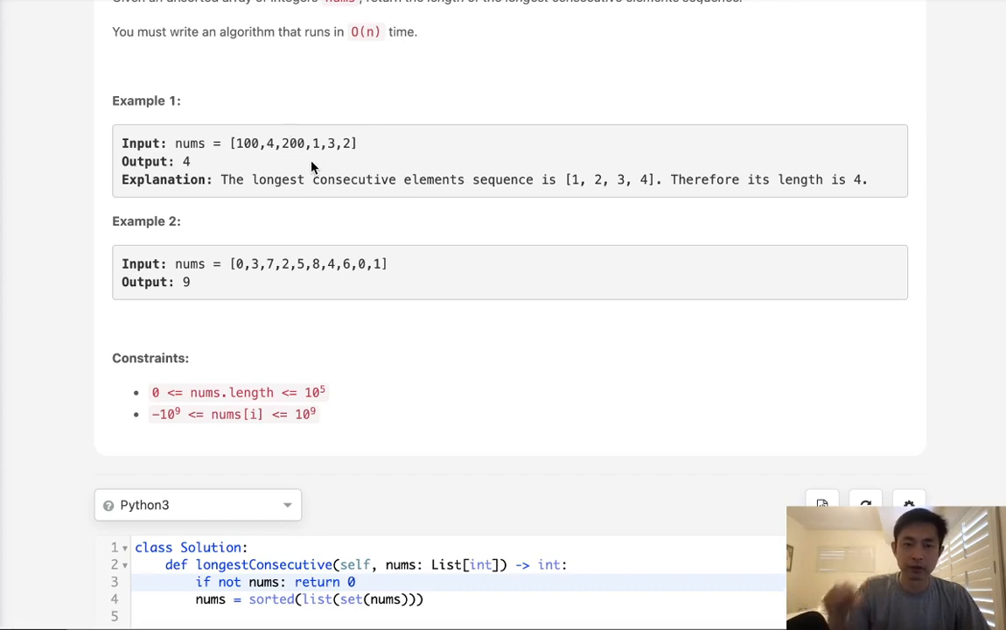
Step: Delete the old sorting-based solution body
scroll("down", 3)
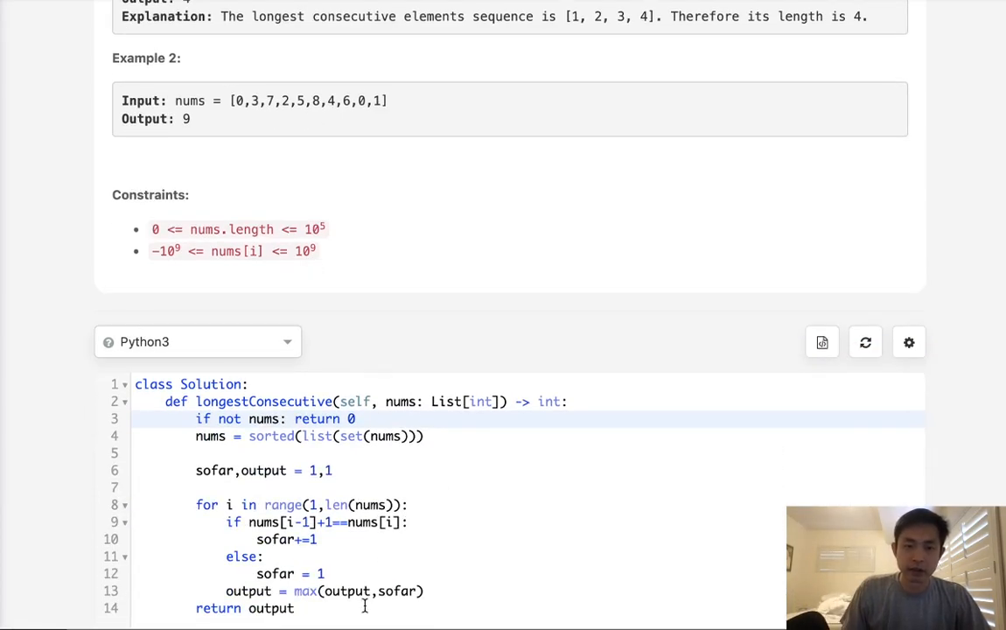
left_click_drag(196, 418, 294, 608)
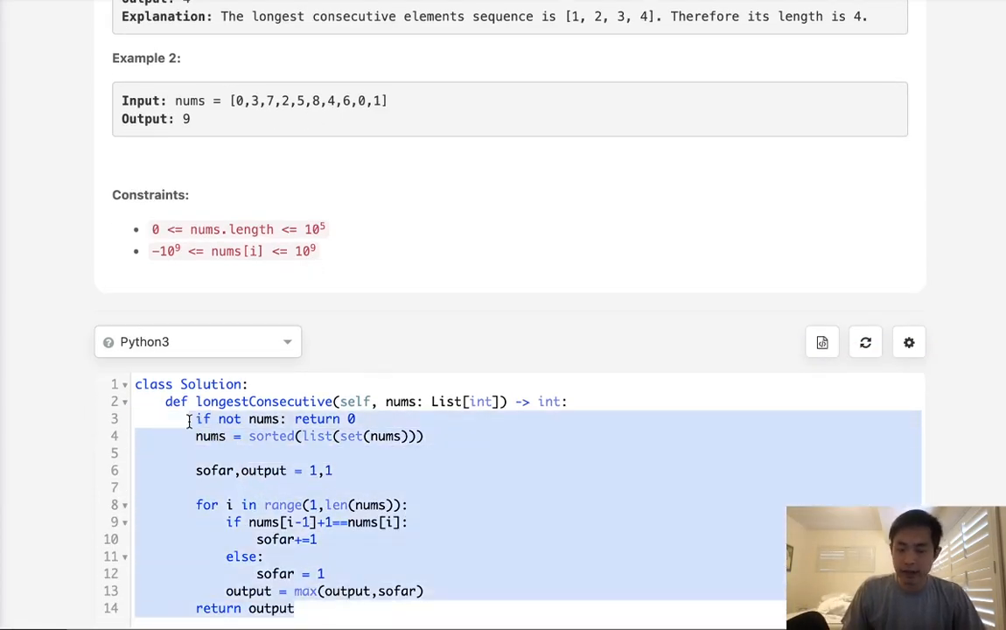
key("Delete")
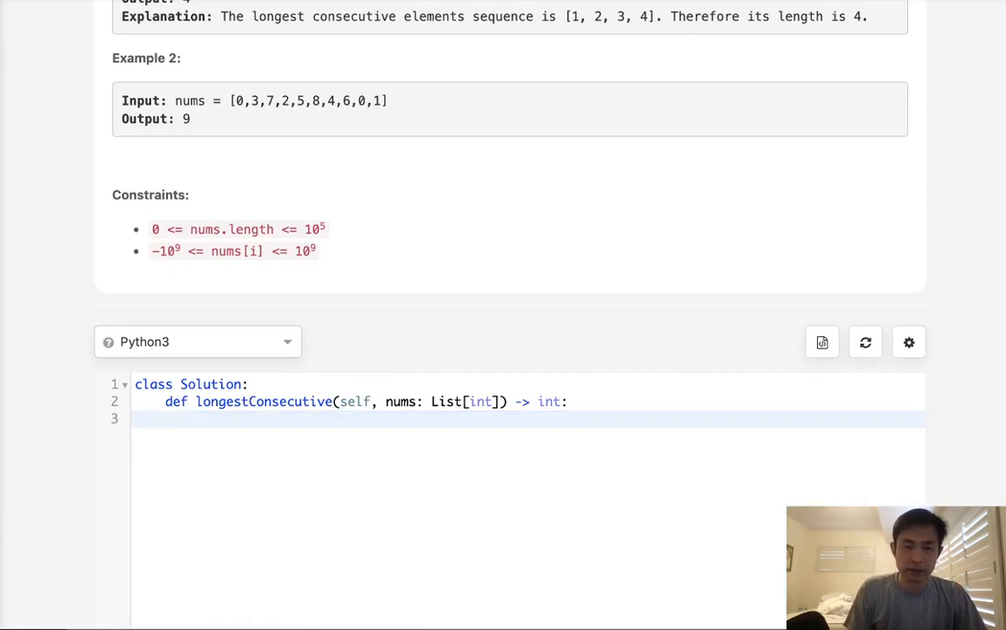
Step: Write nums = set(nums) and output = 0 as the new opening lines
type("nums =")
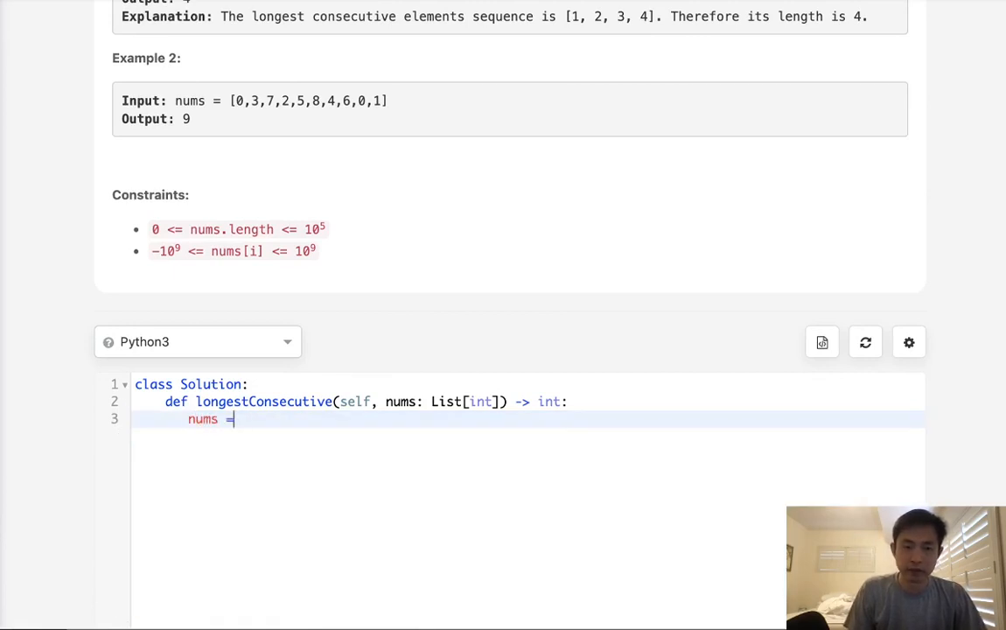
key("Backspace")
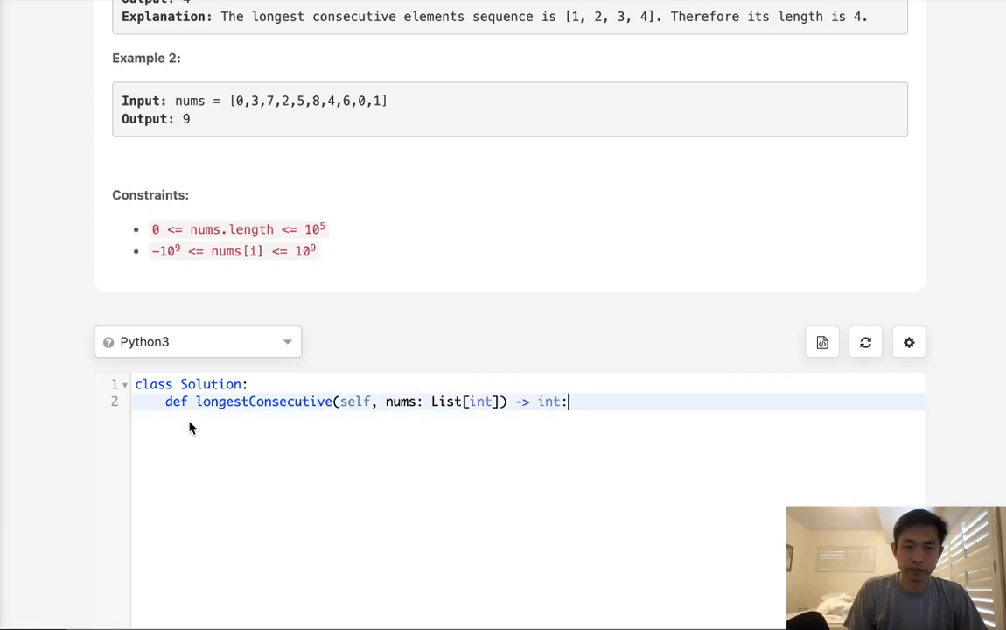
type("nums")
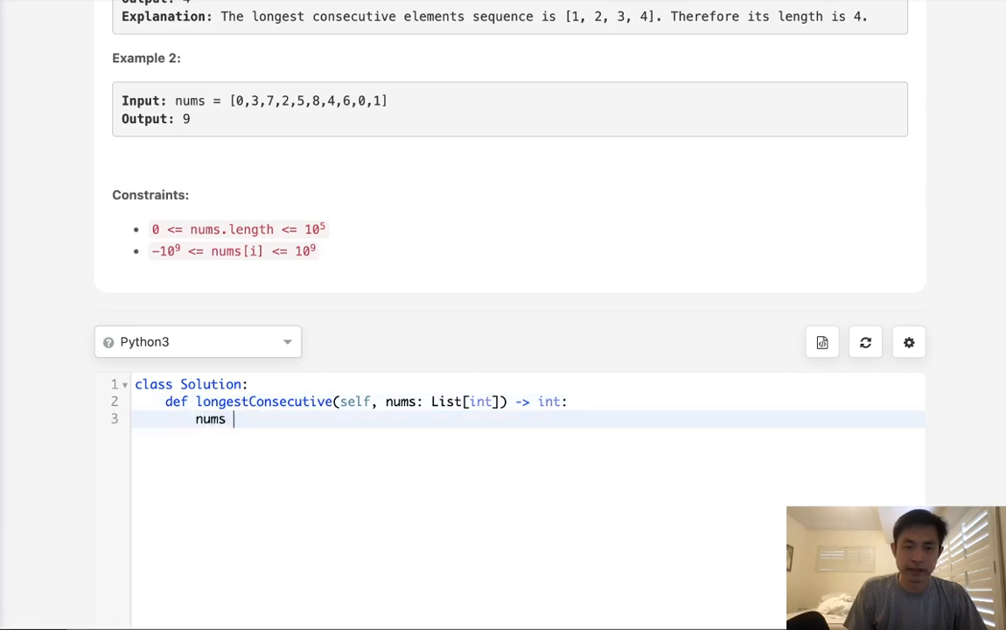
type("= set()")
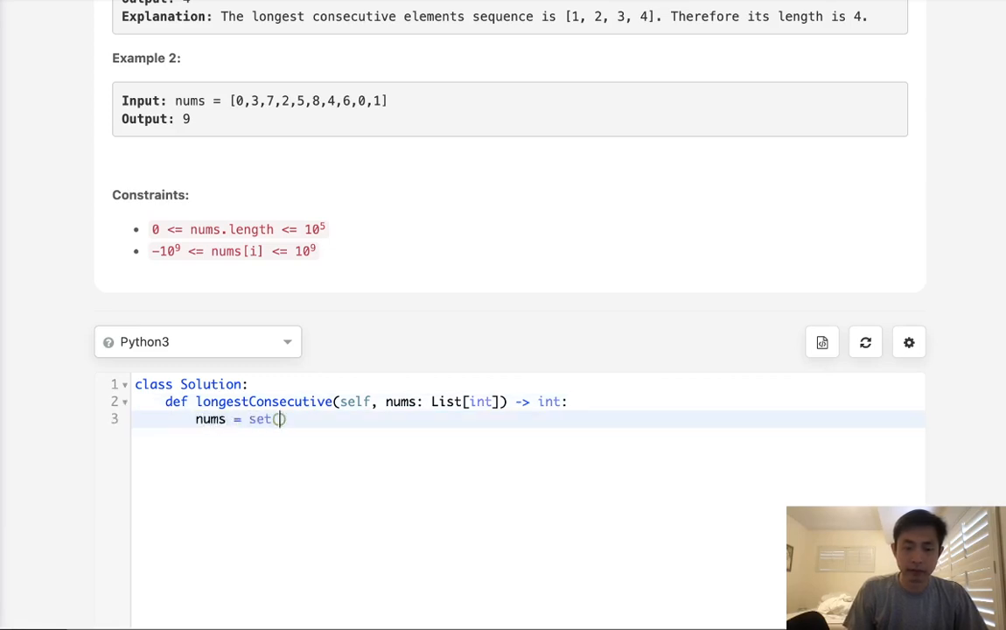
type("nums")
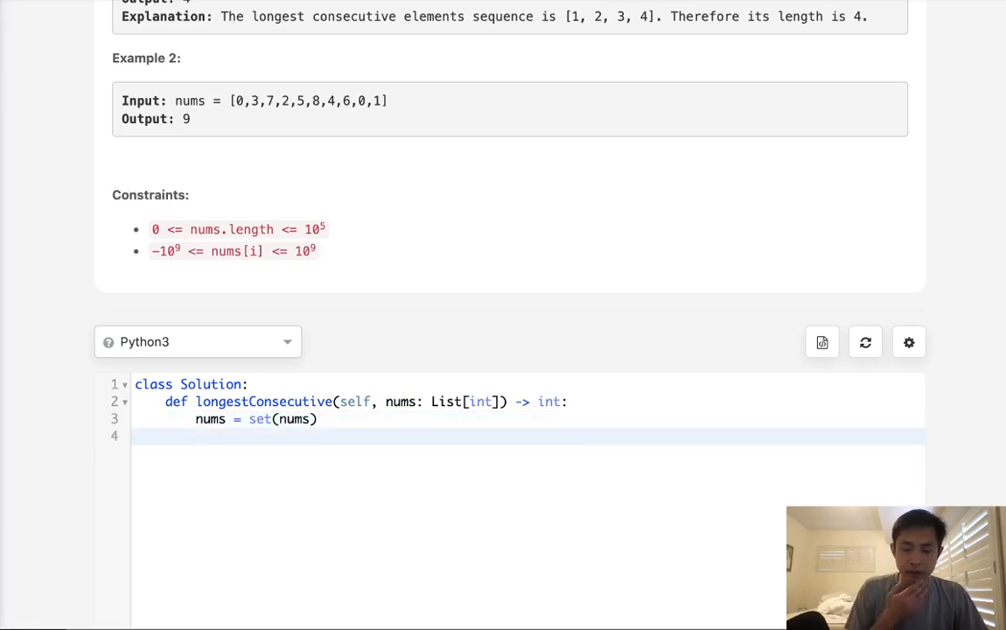
type("o")
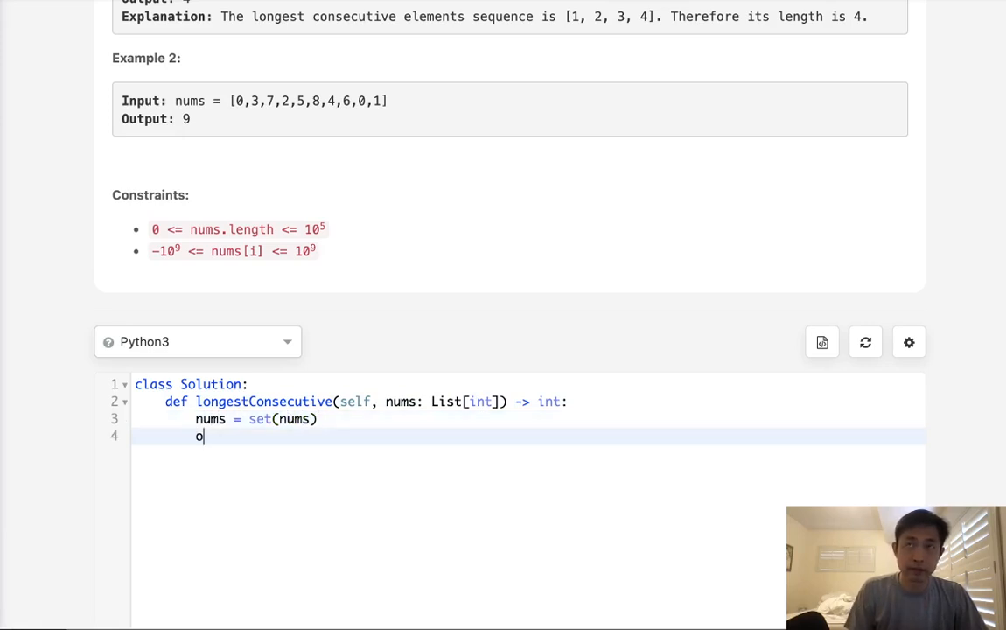
type("utput =")
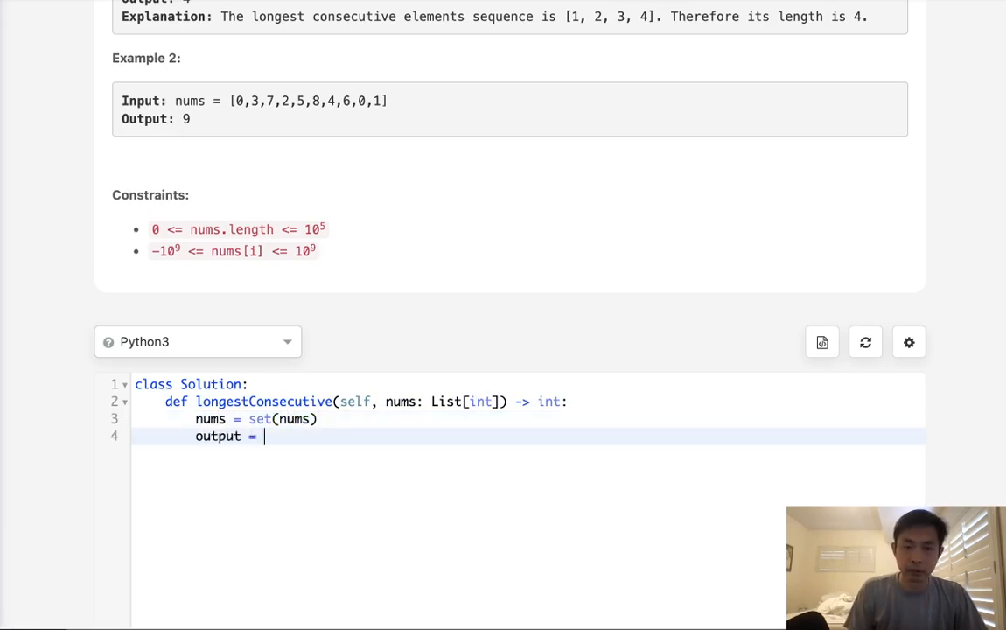
type("0")
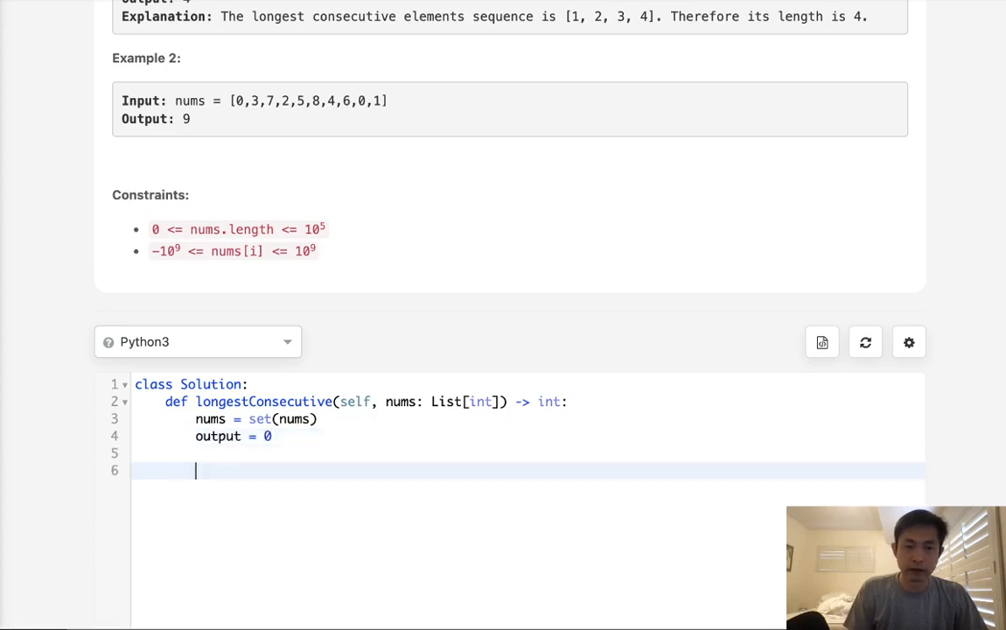
Step: Loop over nums, skip non-starts with n-1 not in nums, and extend start with a while loop
type("for n in nu")
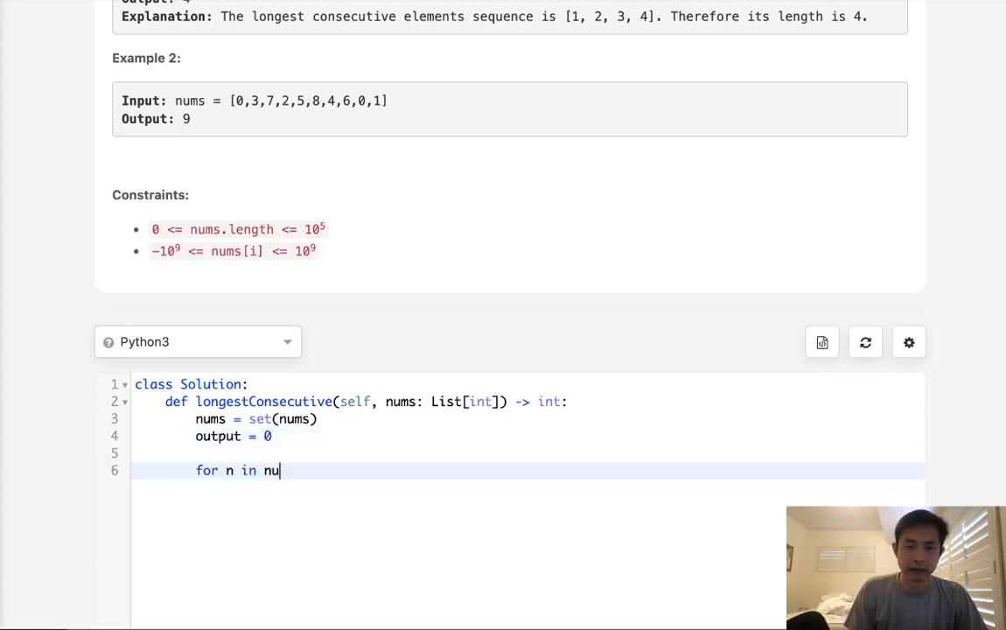
type("ms:")
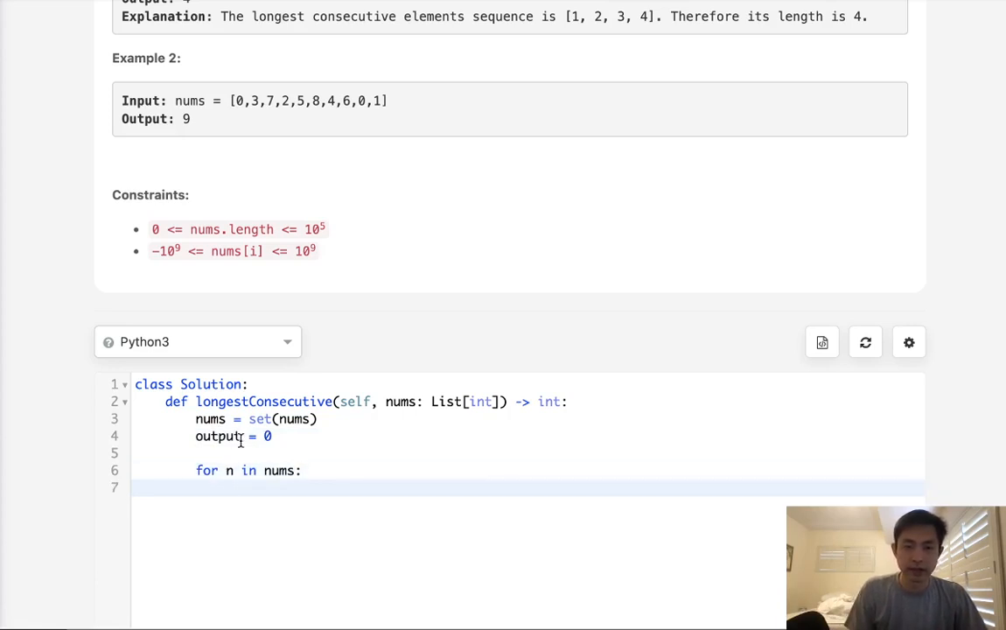
type("if n-1")
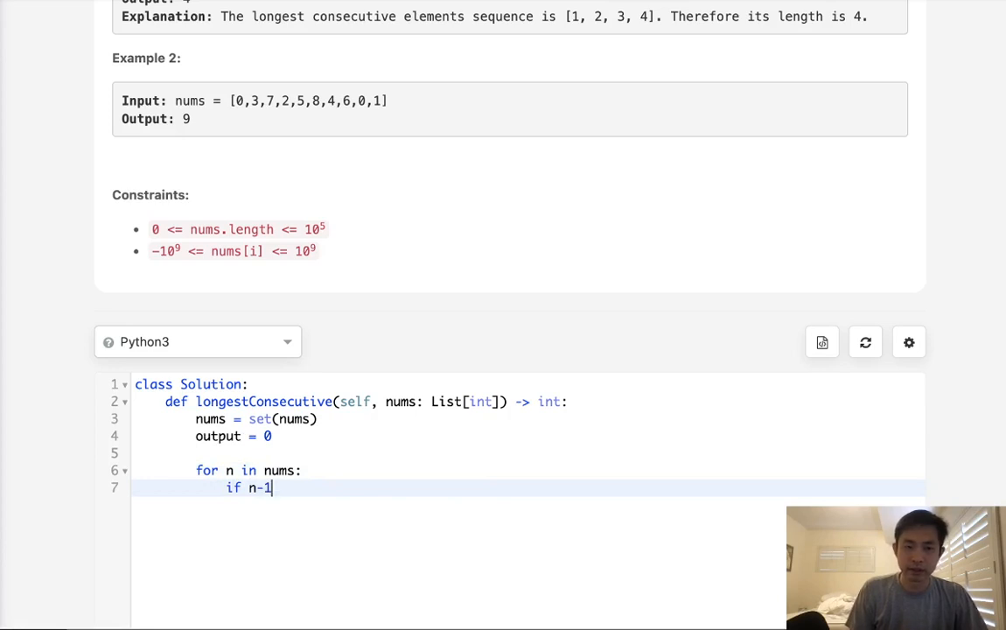
type("not in nums:")
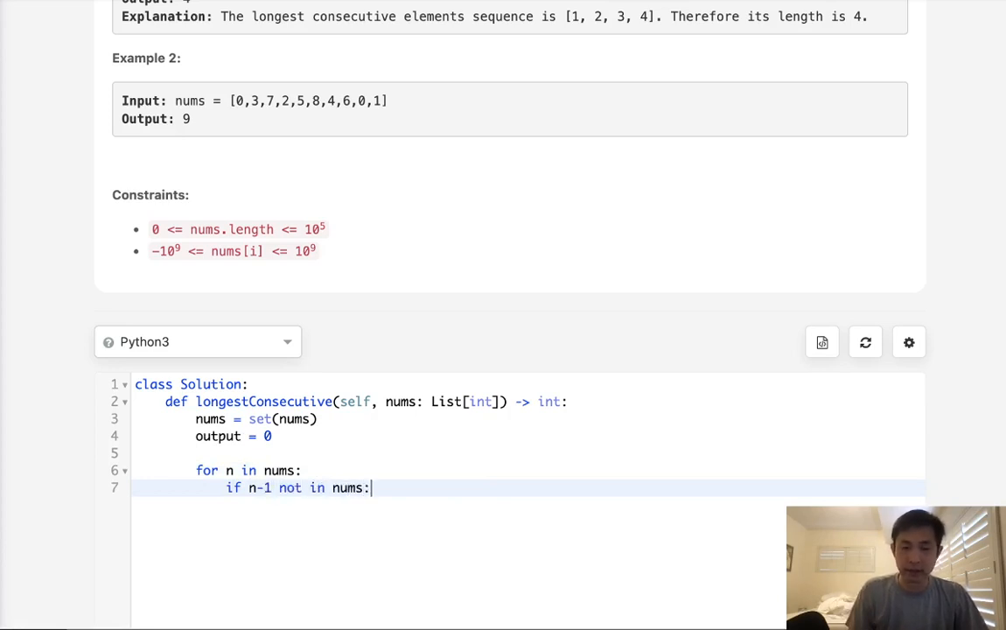
key("enter")
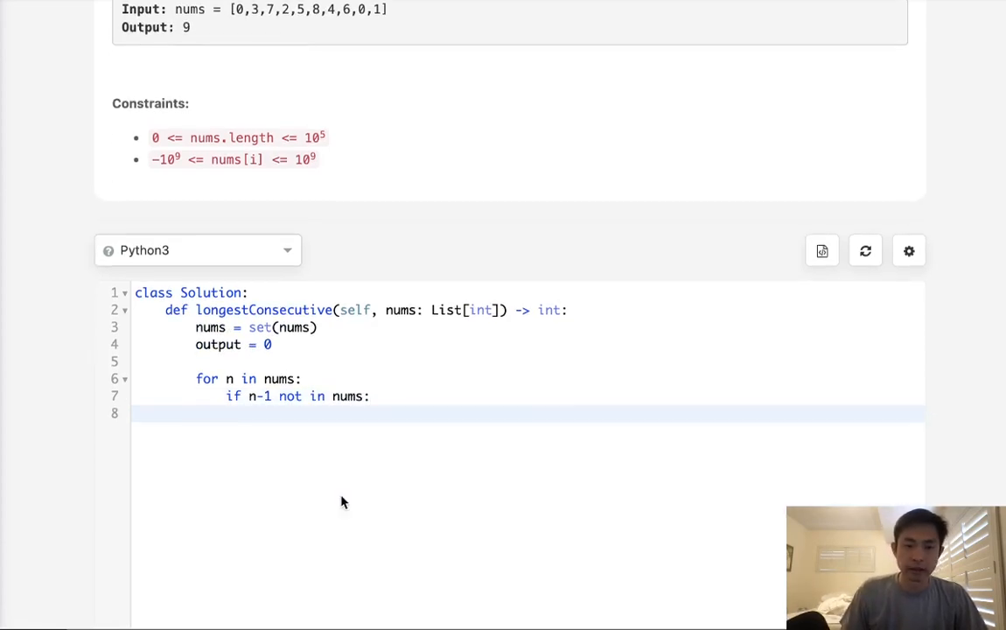
type("s")
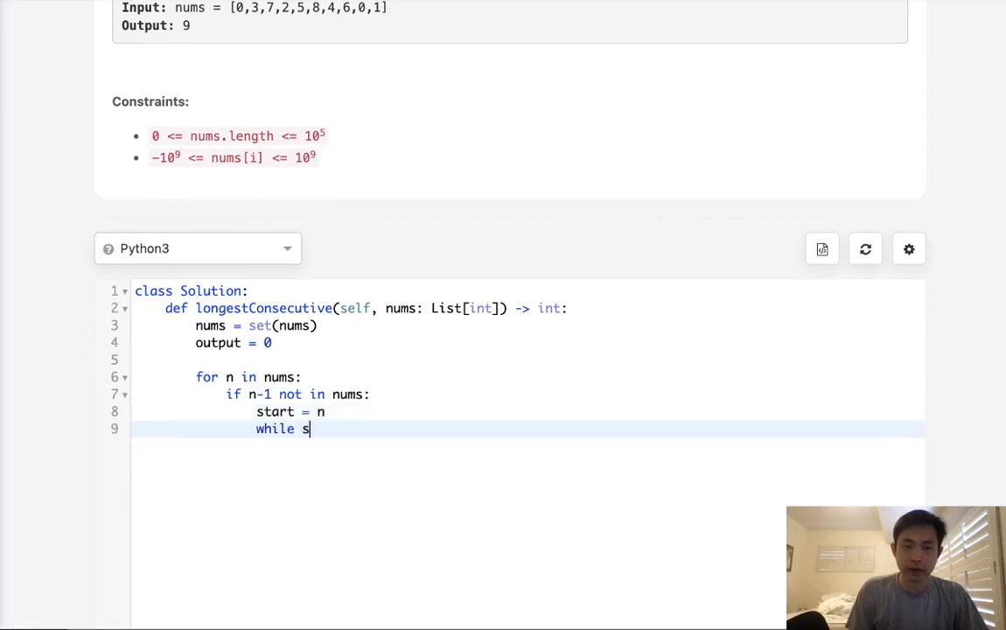
type("tart in nums:")
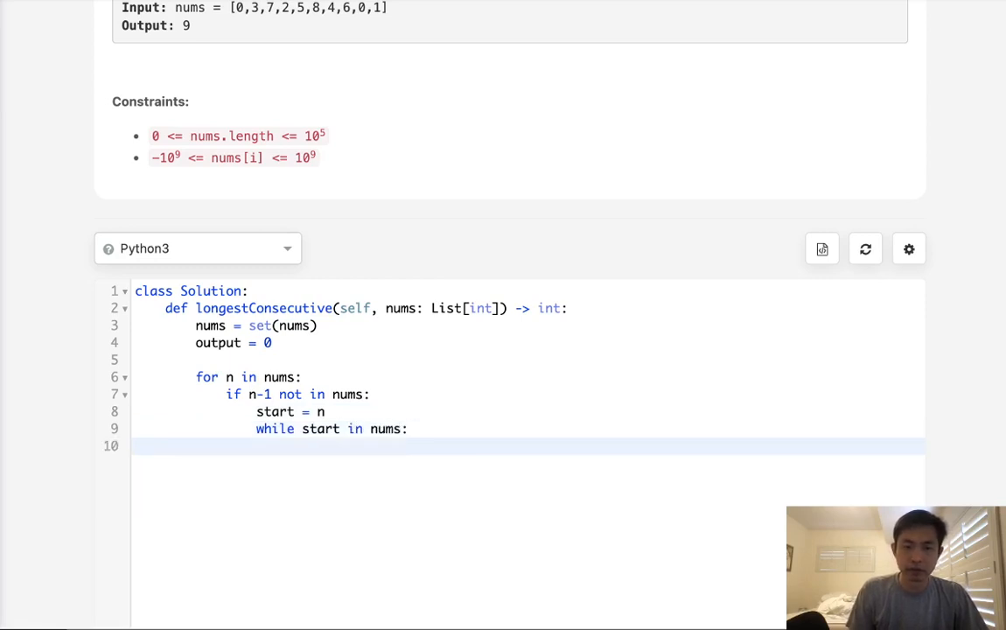
type("start+=1")
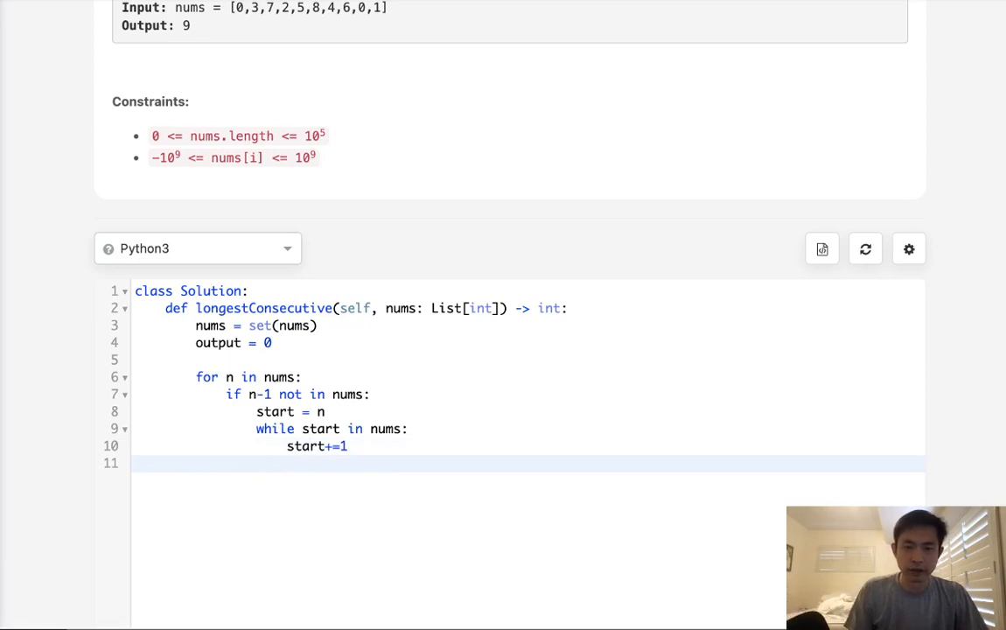
Step: Track the longest streak with output = max(output, start-n) and return output
type("output =")
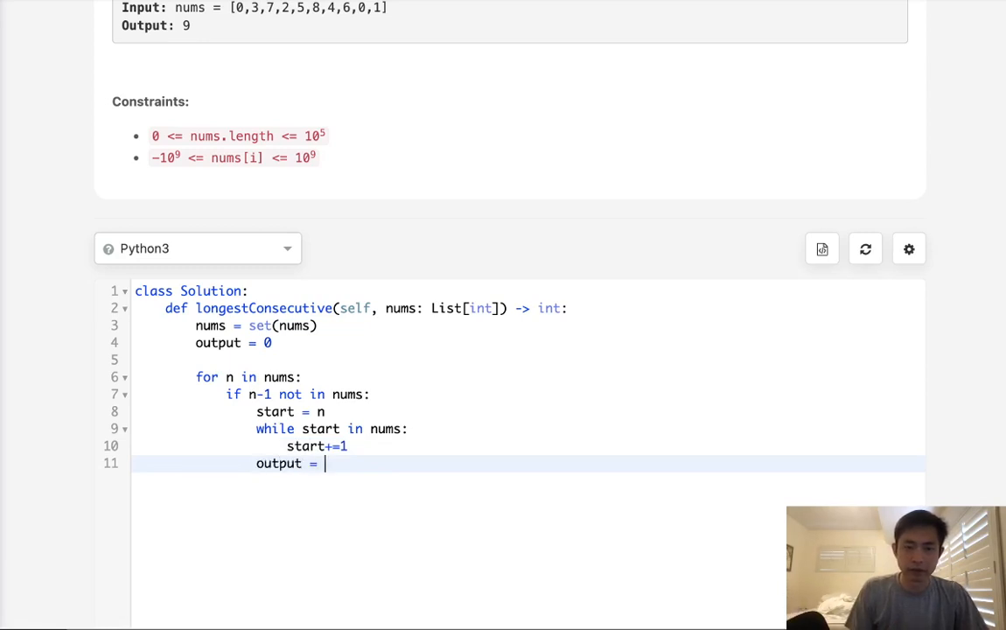
type("max(")
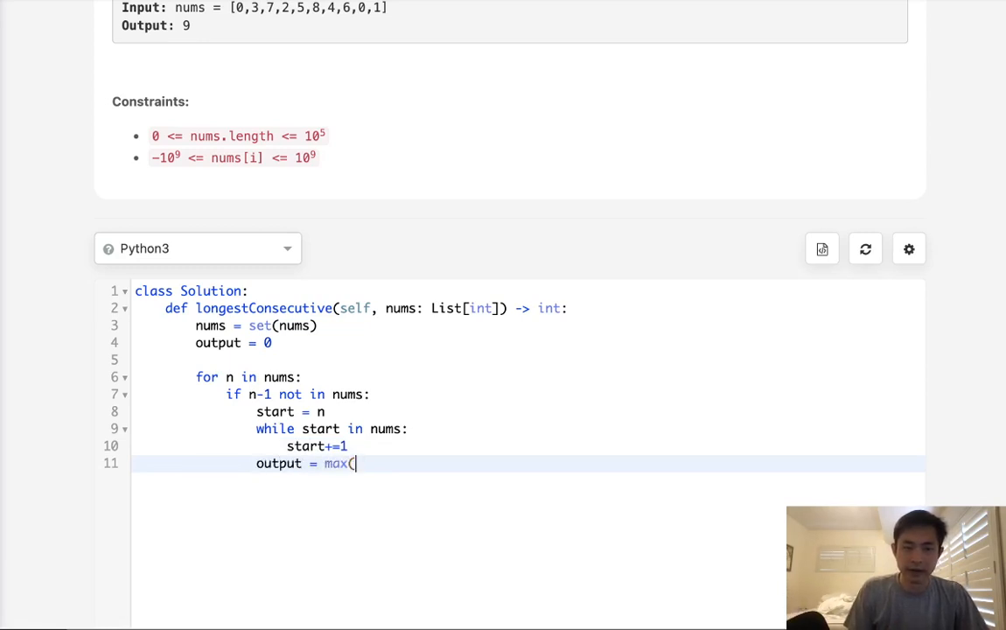
type("out")
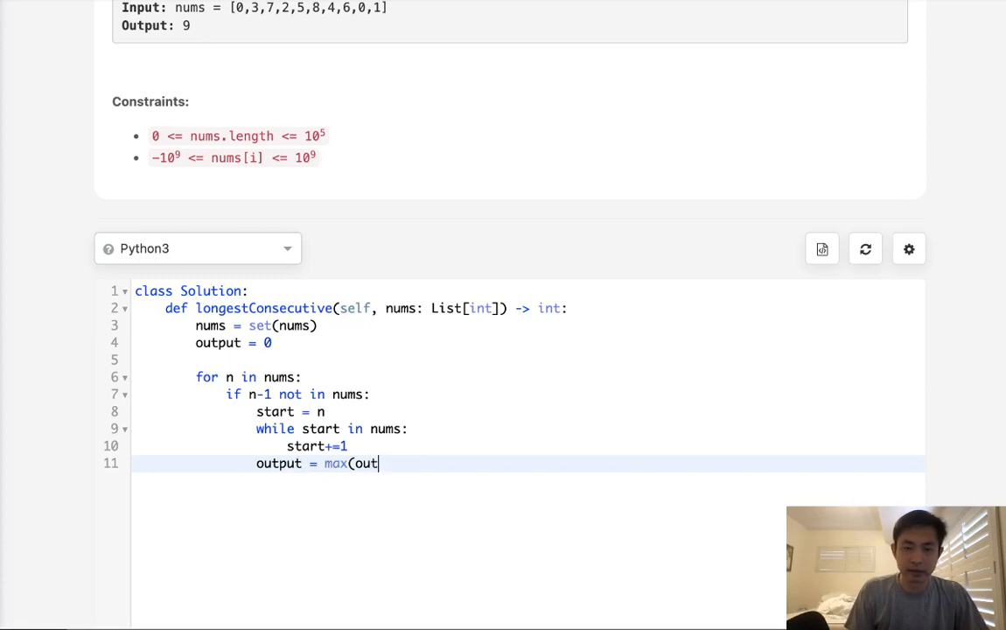
type("put,star")
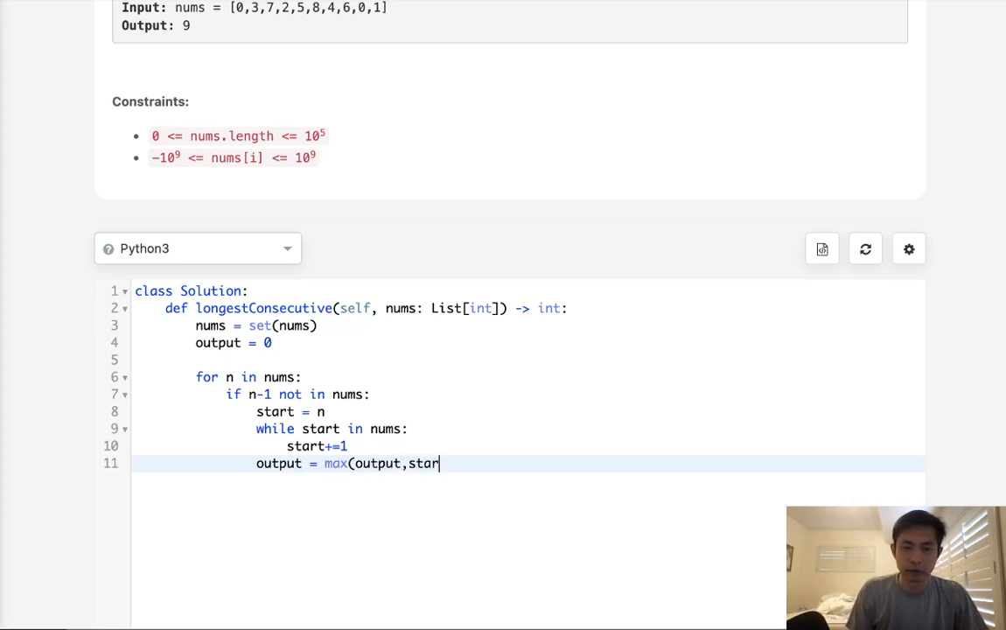
type("t-")
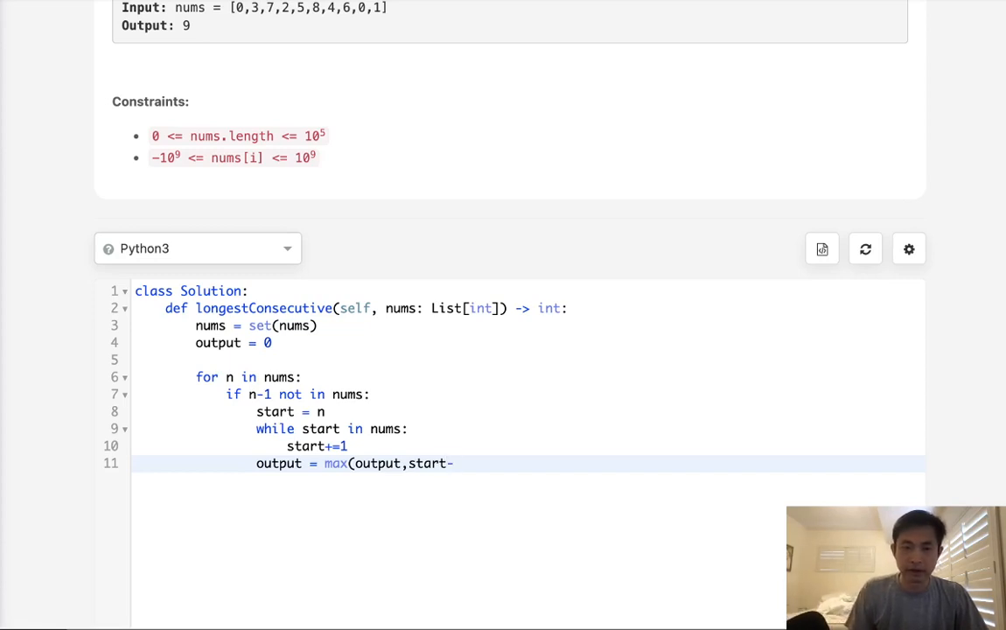
type("n)")
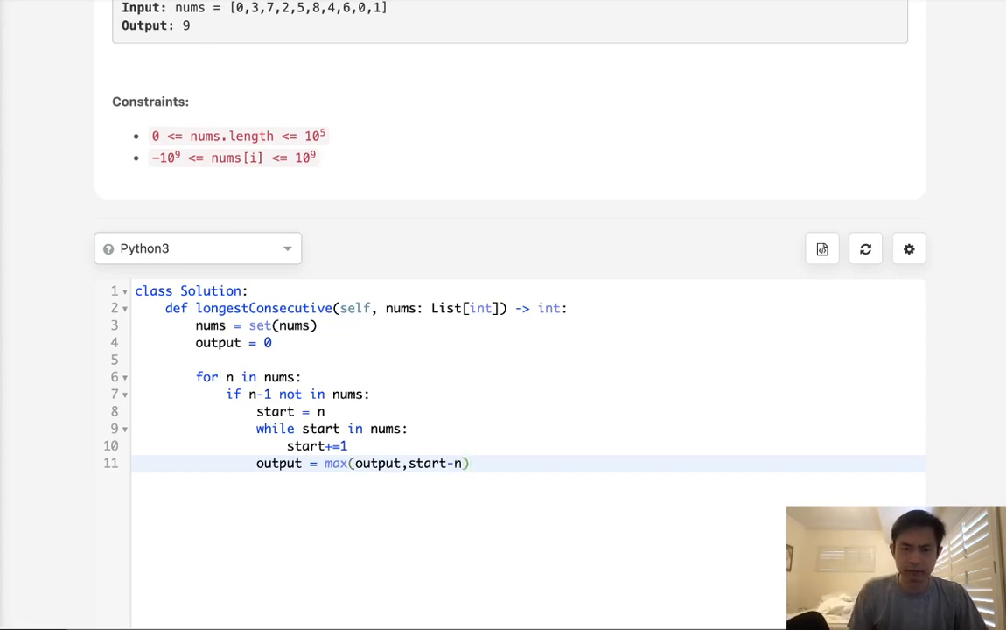
type("return output")
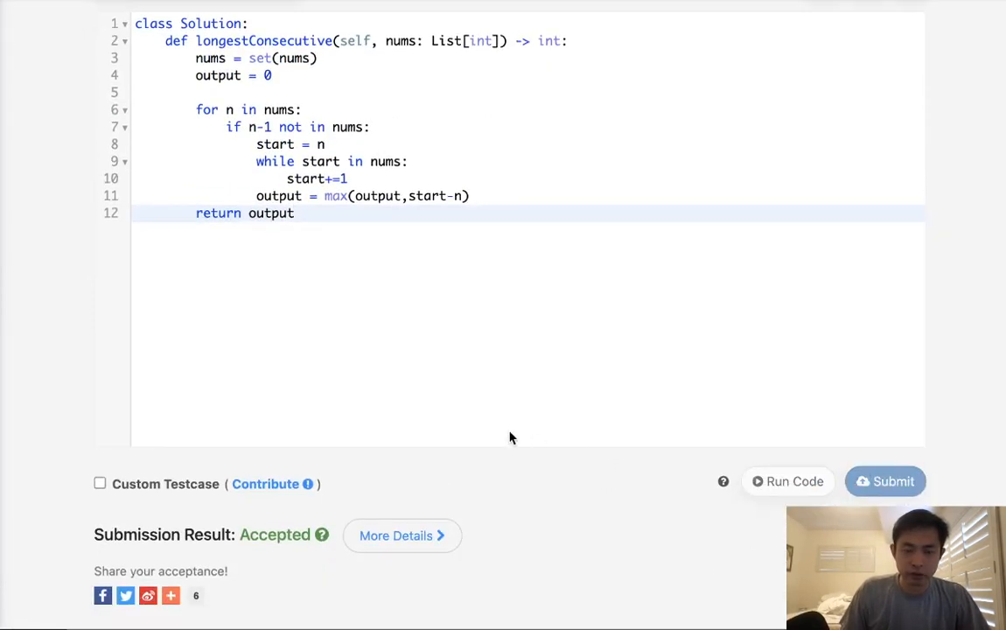
Step: Run the code on [100,4,200,1,3,2] and confirm it returns the expected 4
left_click(787, 481)
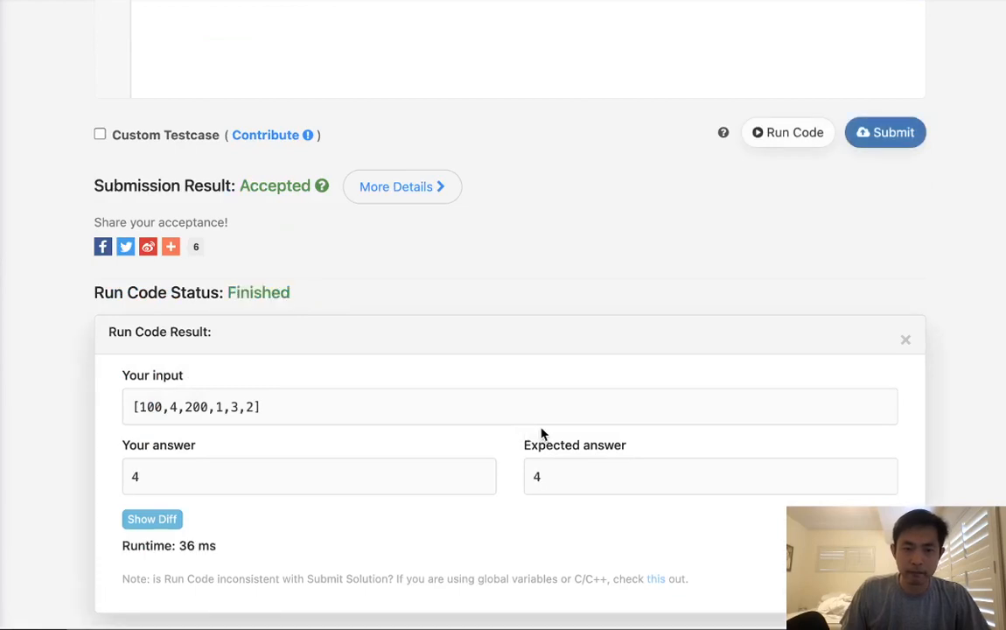
left_click(885, 132)
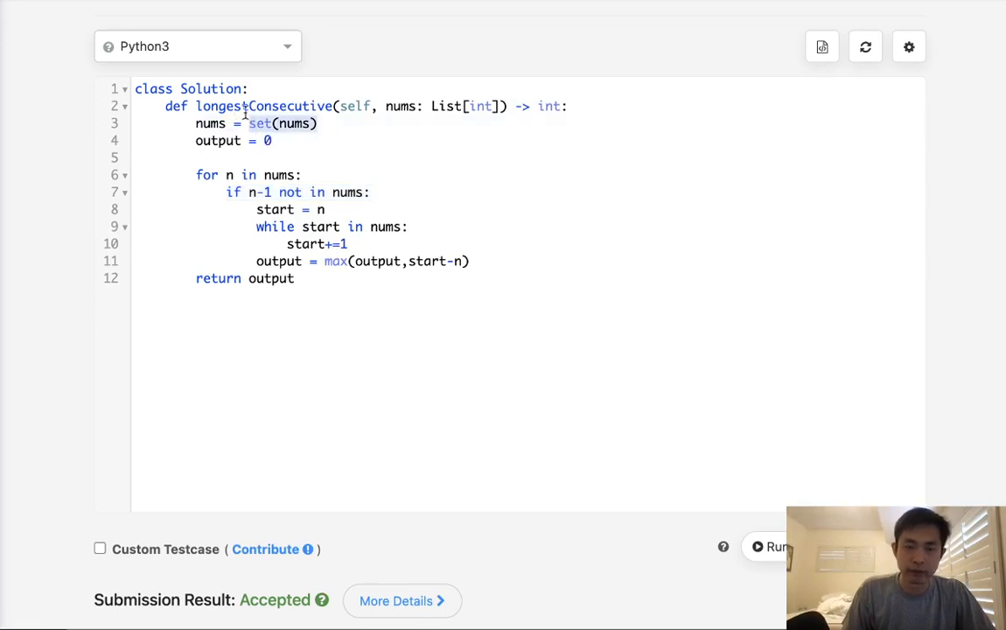
left_click(379, 260)
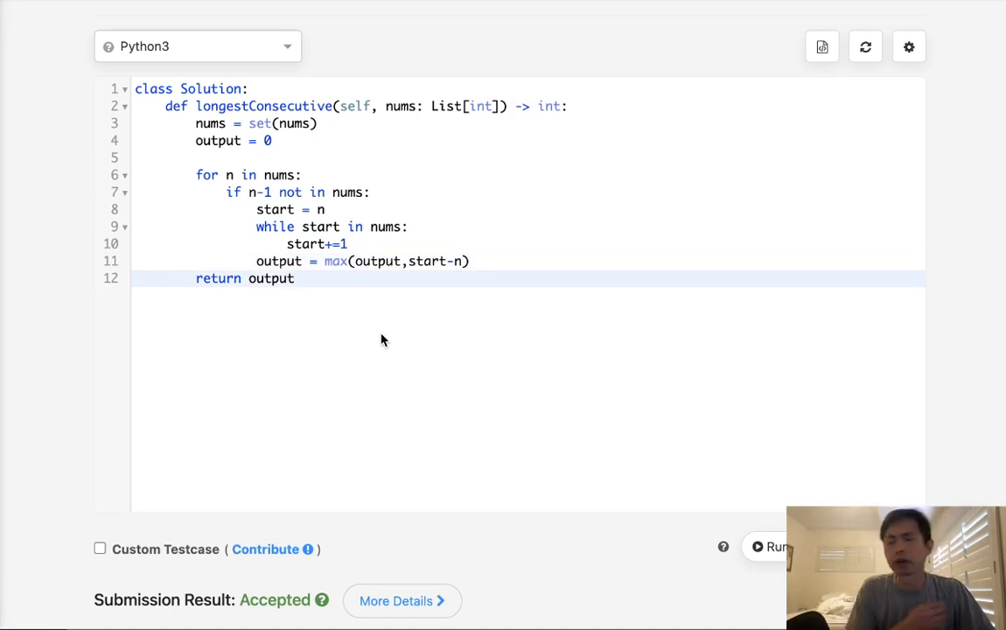
left_click(294, 278)
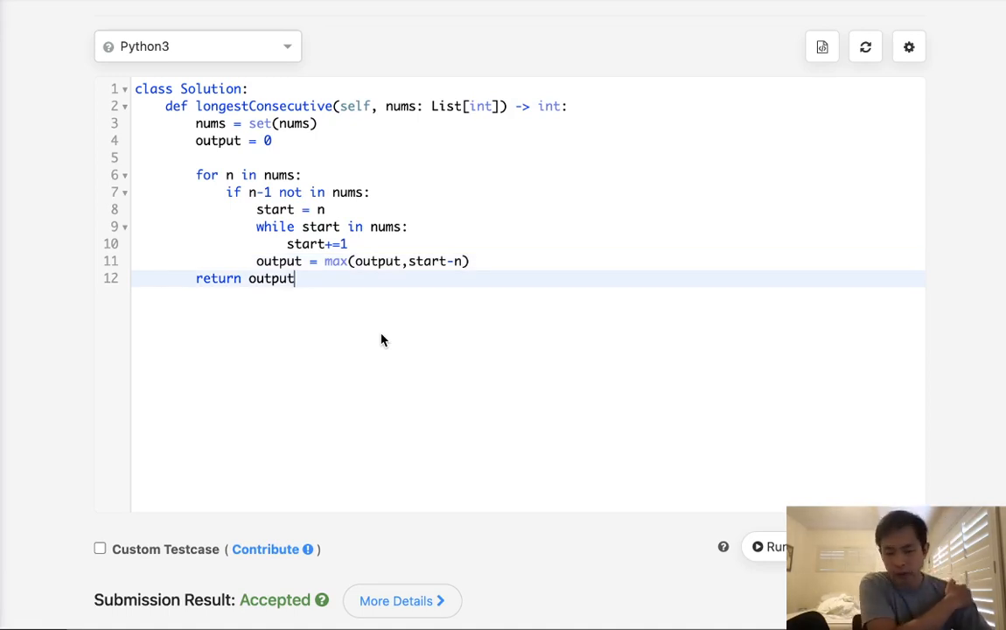